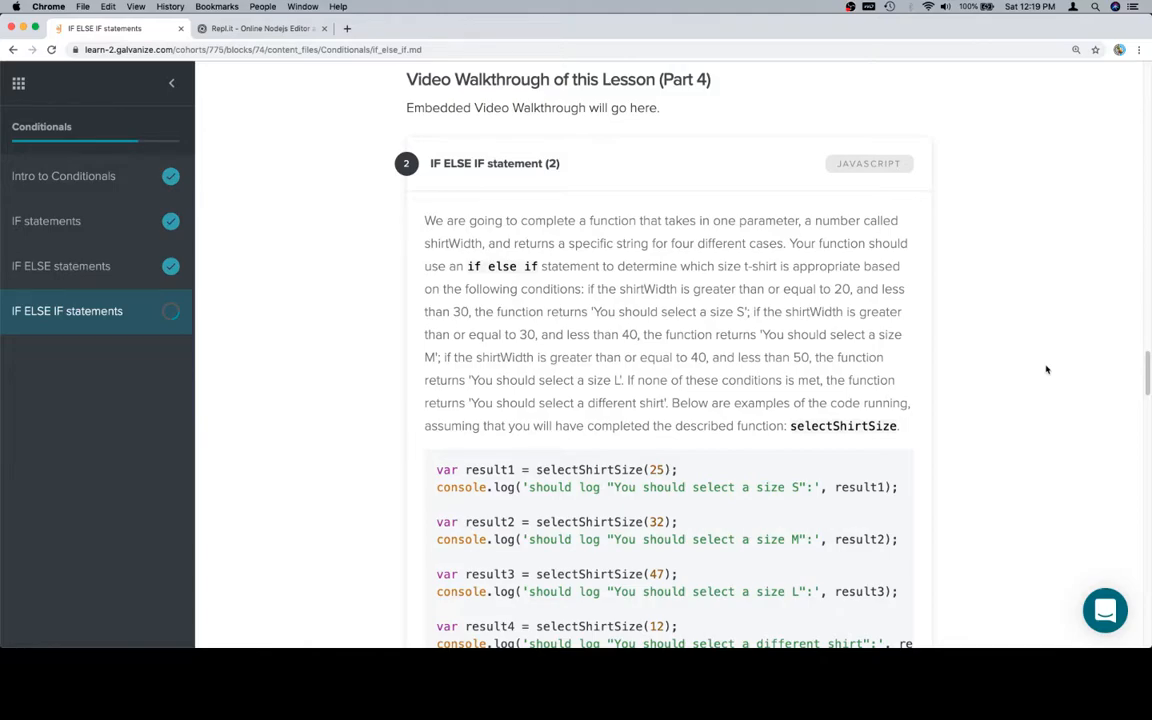
Scroll through the IF ELSE IF lesson to read the selectShirtSize examples and starter code
{"action": "scroll", "scroll_direction": "down", "scroll_amount": 3}
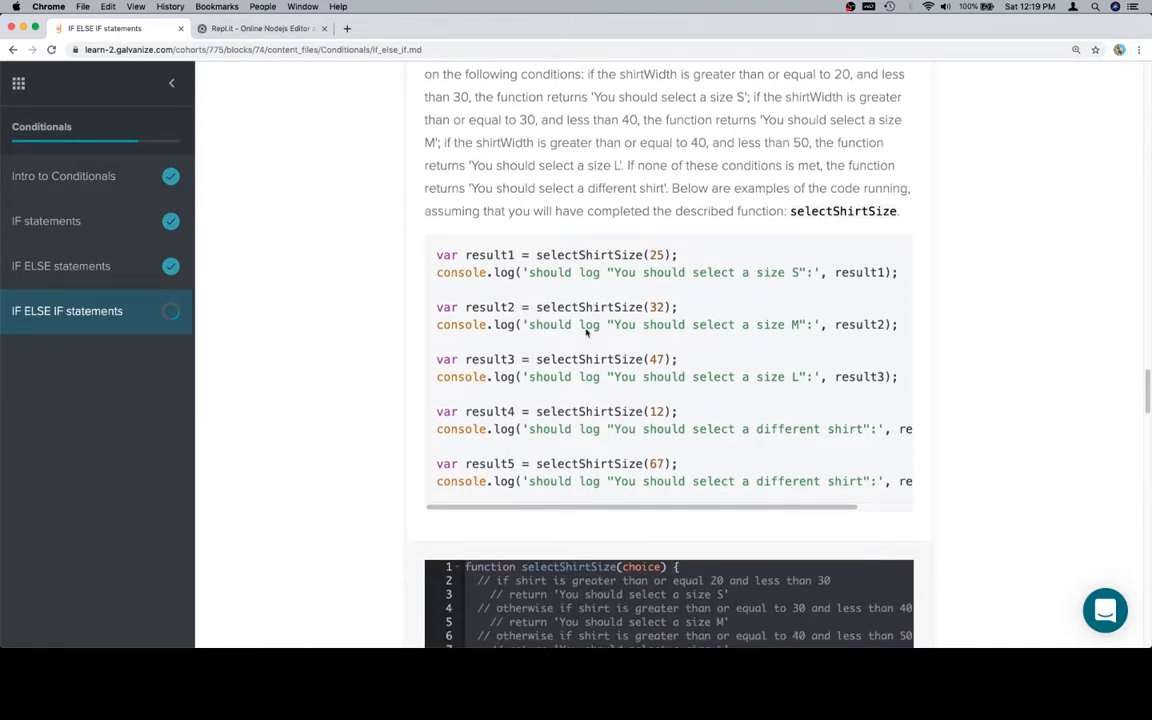
{"action": "scroll", "scroll_direction": "down", "scroll_amount": 3}
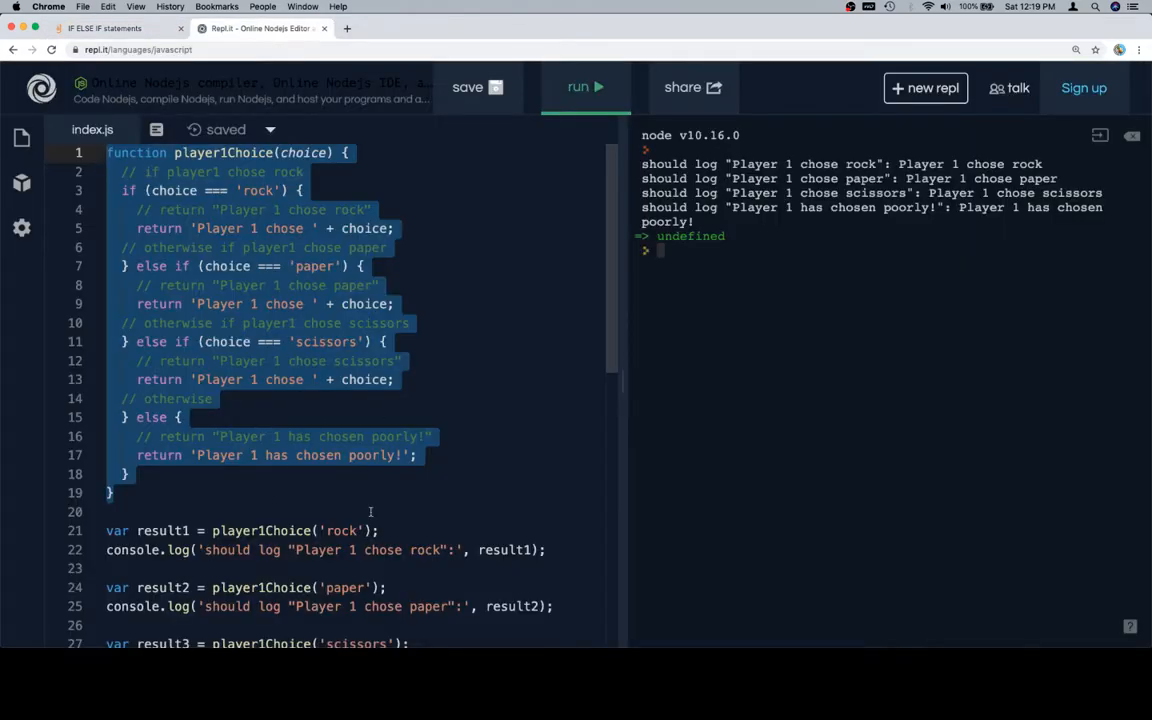
Replace the rock-paper-scissors code with the selectShirtSize starter and begin an empty if statement
{"action": "left_click", "coordinate": [110, 27]}
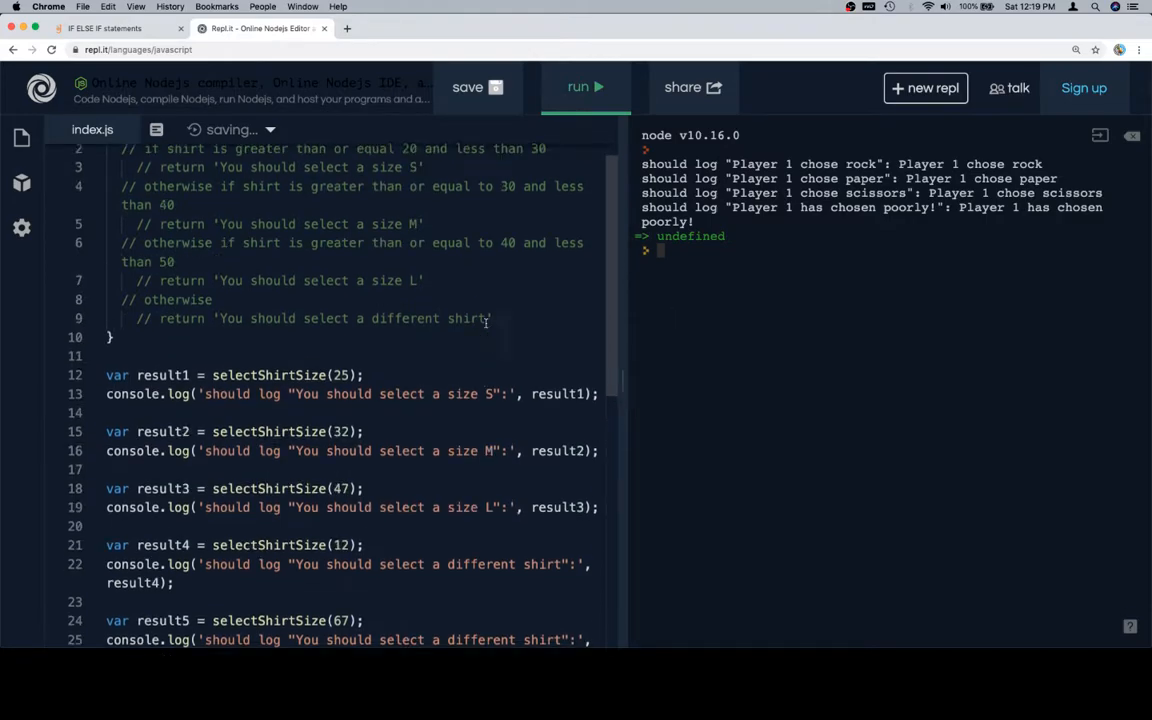
{"action": "scroll", "scroll_direction": "up", "scroll_amount": 3}
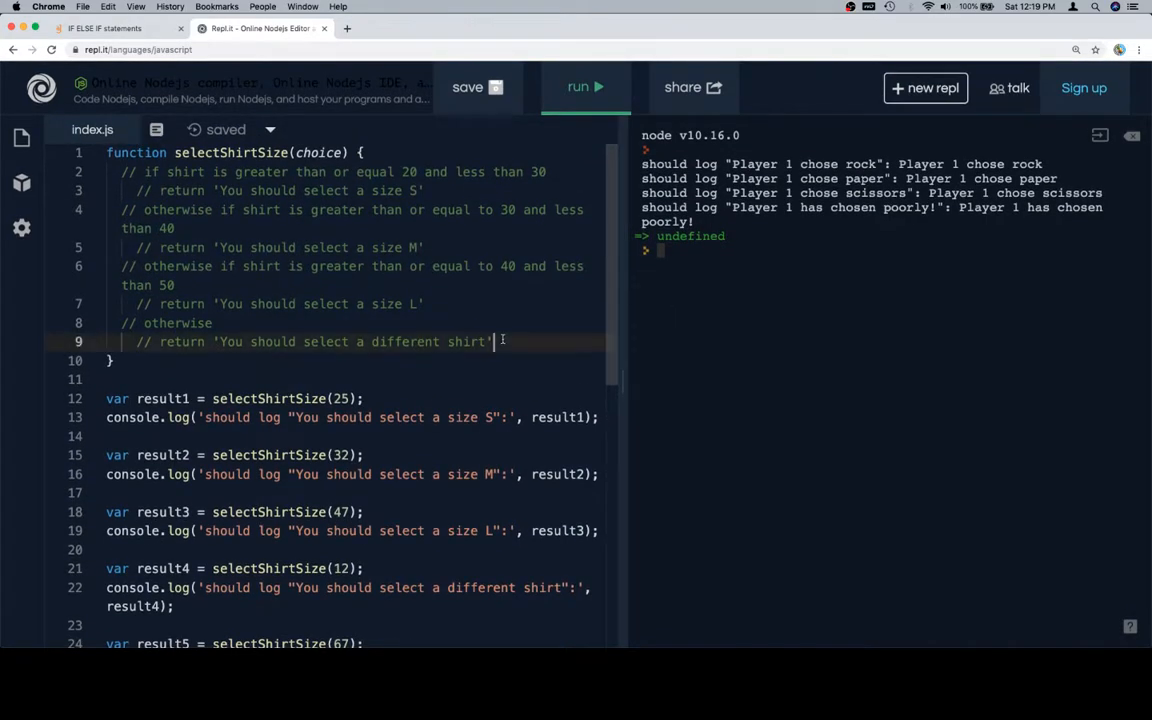
{"action": "key", "text": "enter"}
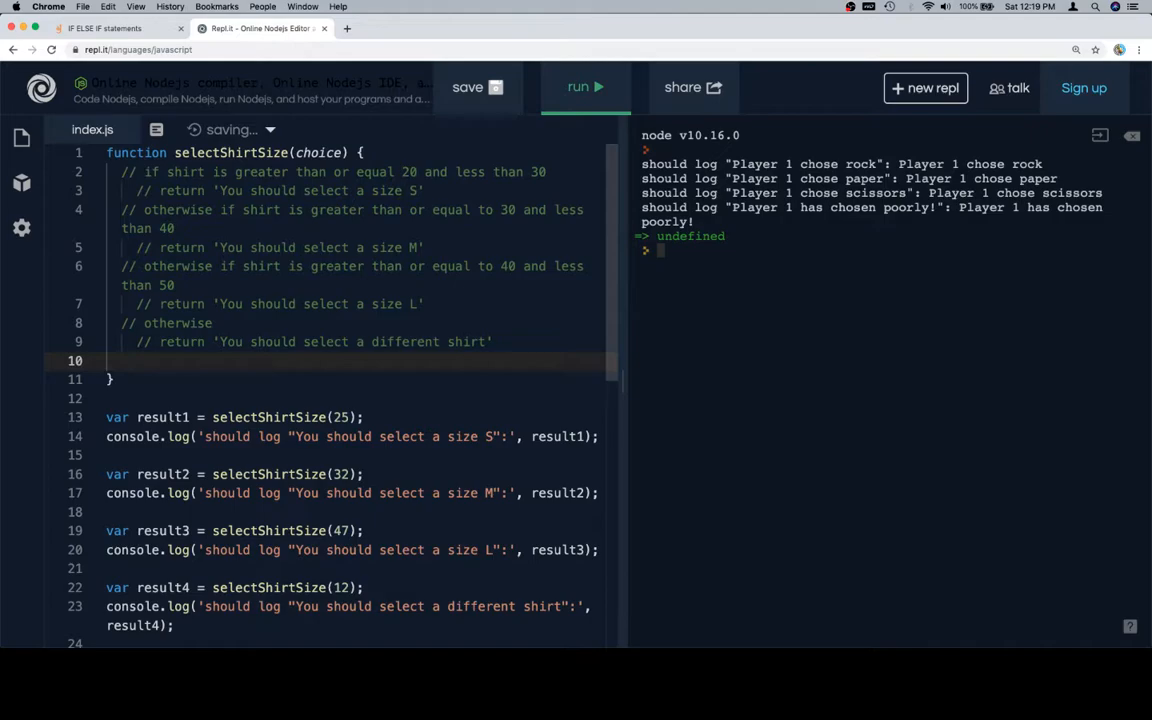
{"action": "type", "text": "if ("}
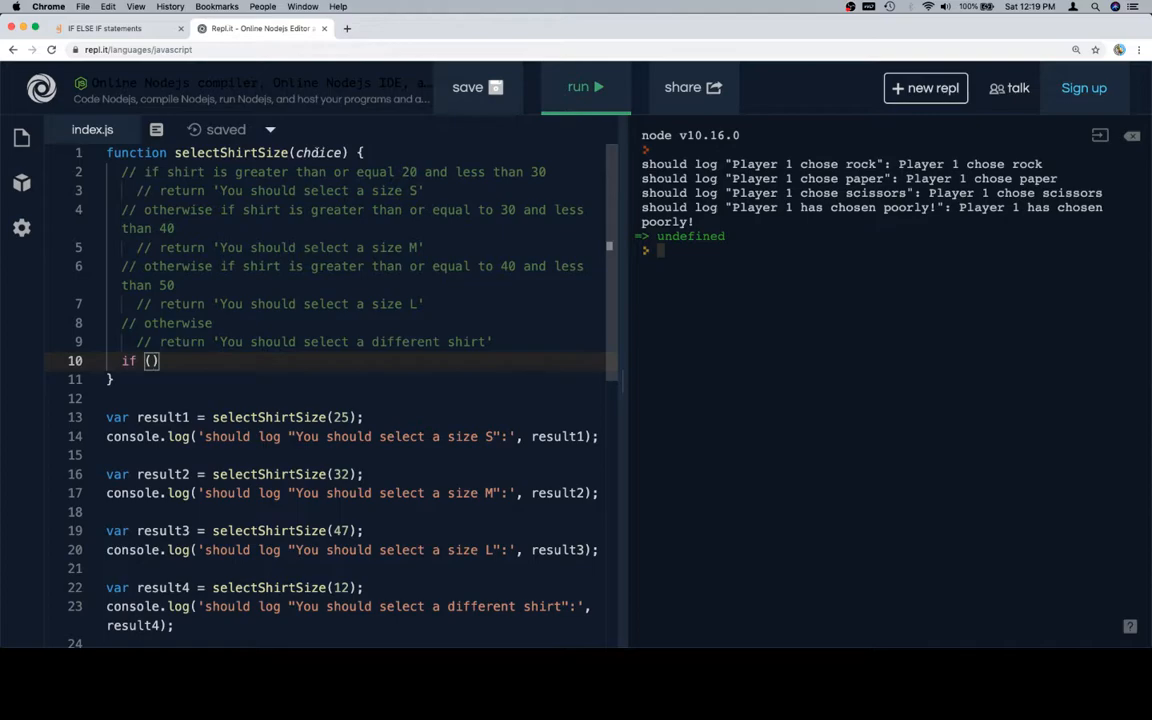
Rename the function's parameter from choice to shirtWidth
{"action": "double_click", "coordinate": [318, 152]}
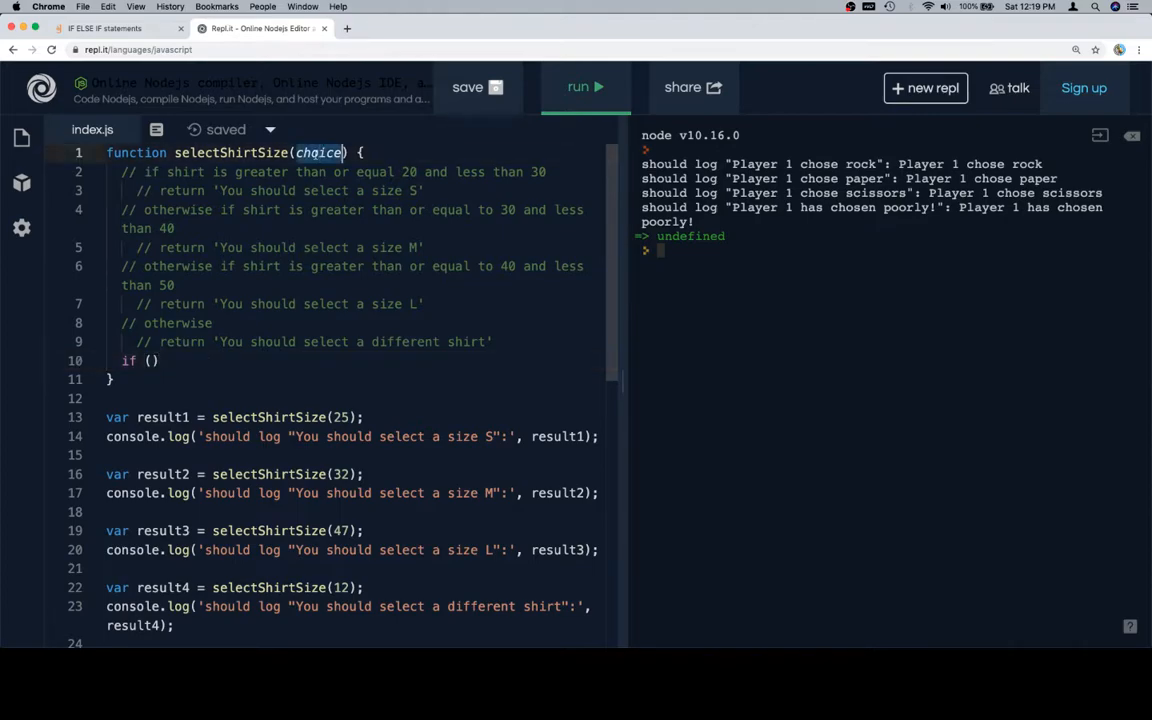
{"action": "type", "text": "shirth"}
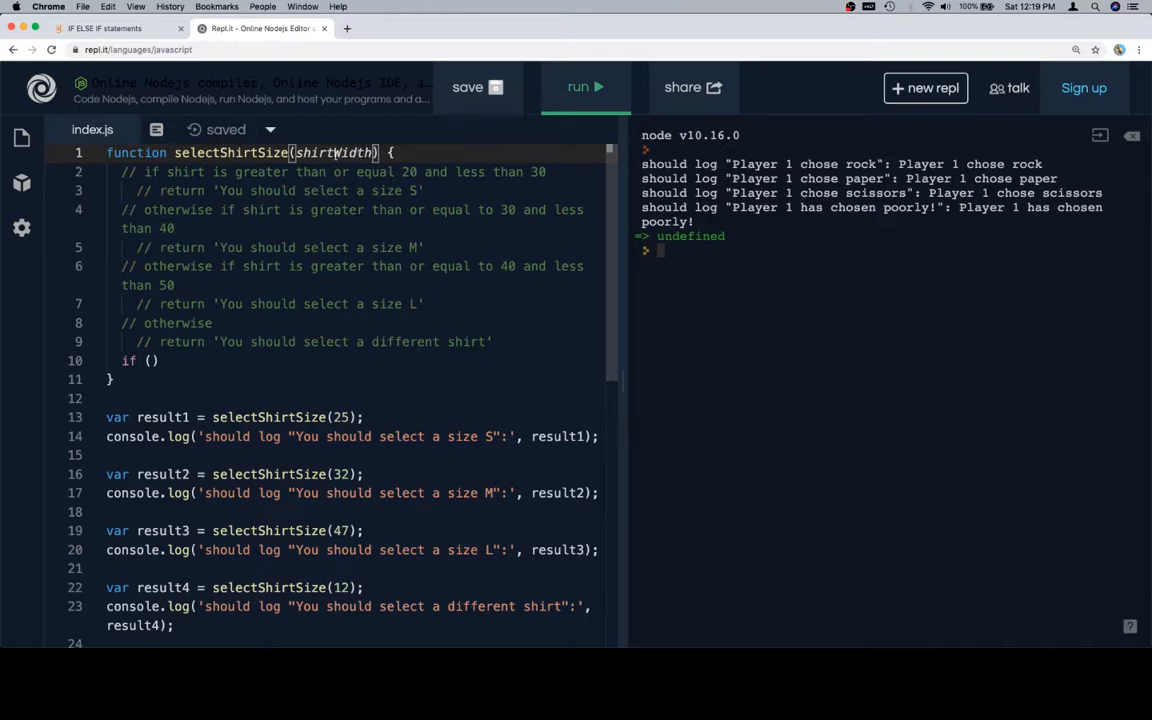
{"action": "double_click", "coordinate": [334, 152]}
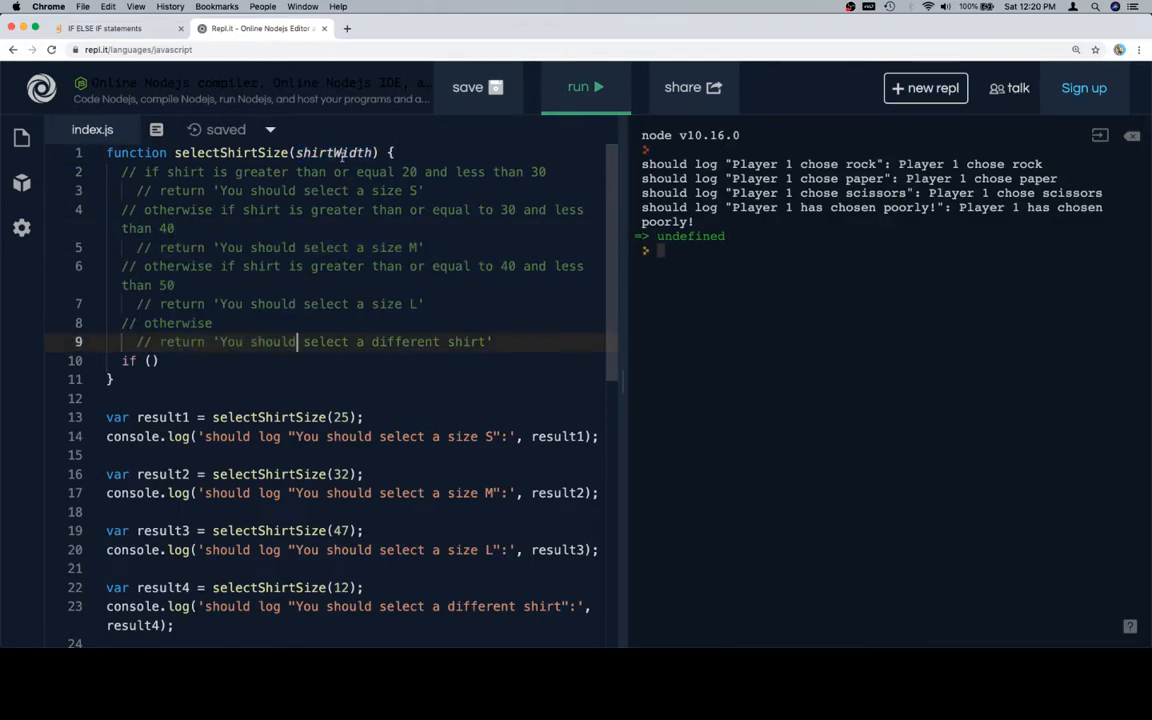
{"action": "double_click", "coordinate": [334, 152]}
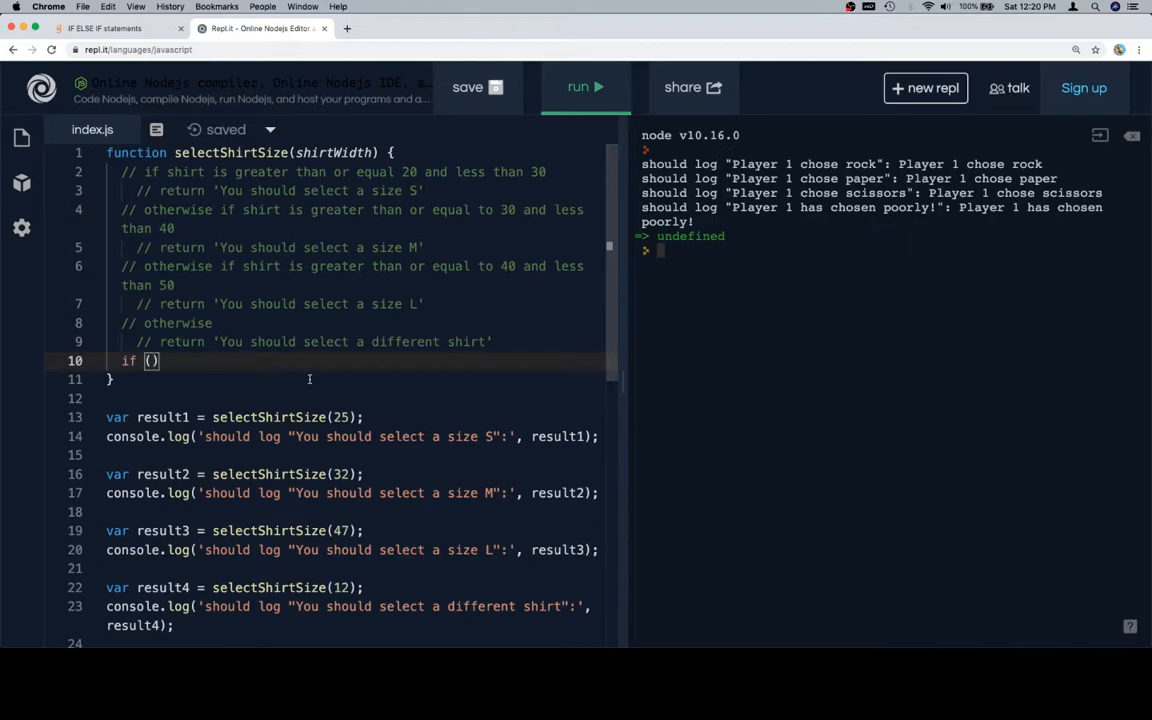
Write the condition shirtWidth >= 20 && shirtWidth < 30 returning 'You should select a size S'
{"action": "type", "text": "shirtWidth >="}
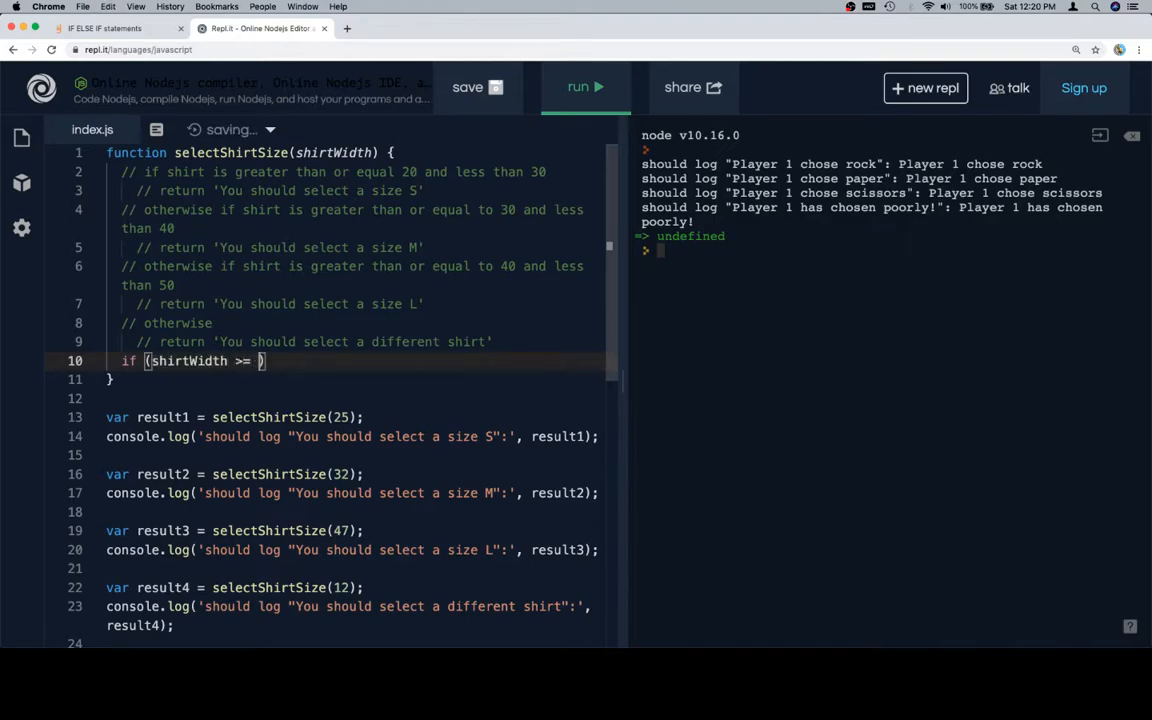
{"action": "type", "text": "20"}
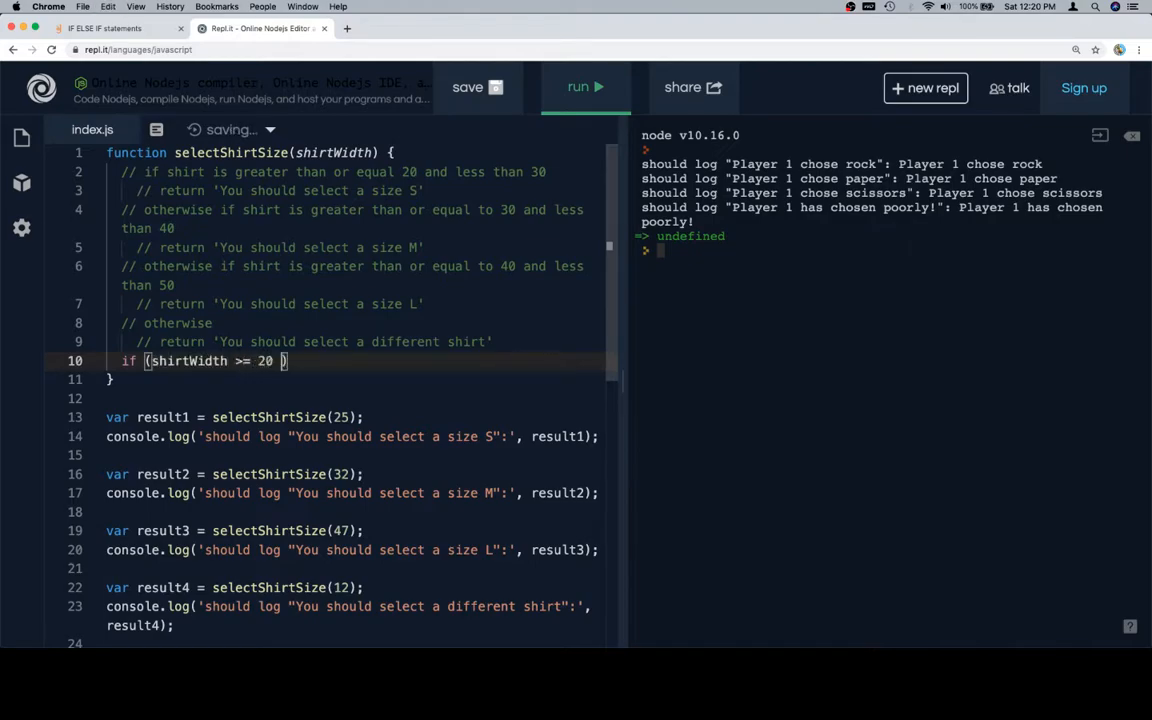
{"action": "type", "text": "&& shirtWidth"}
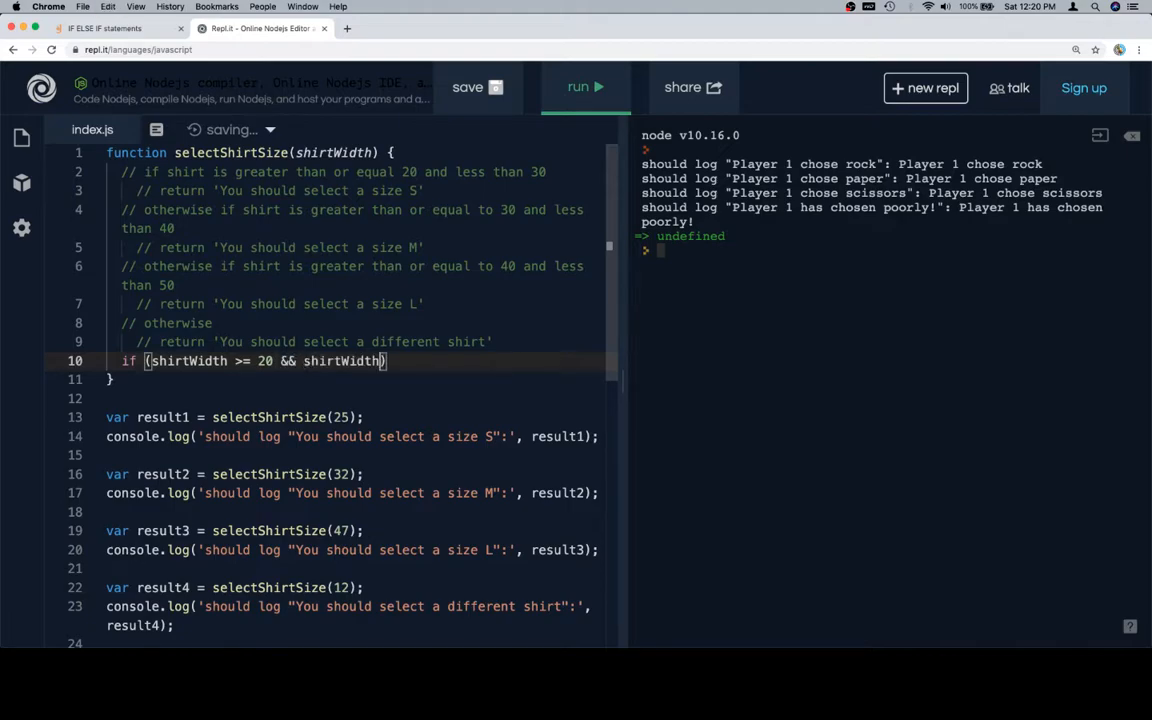
{"action": "type", "text": "< 30"}
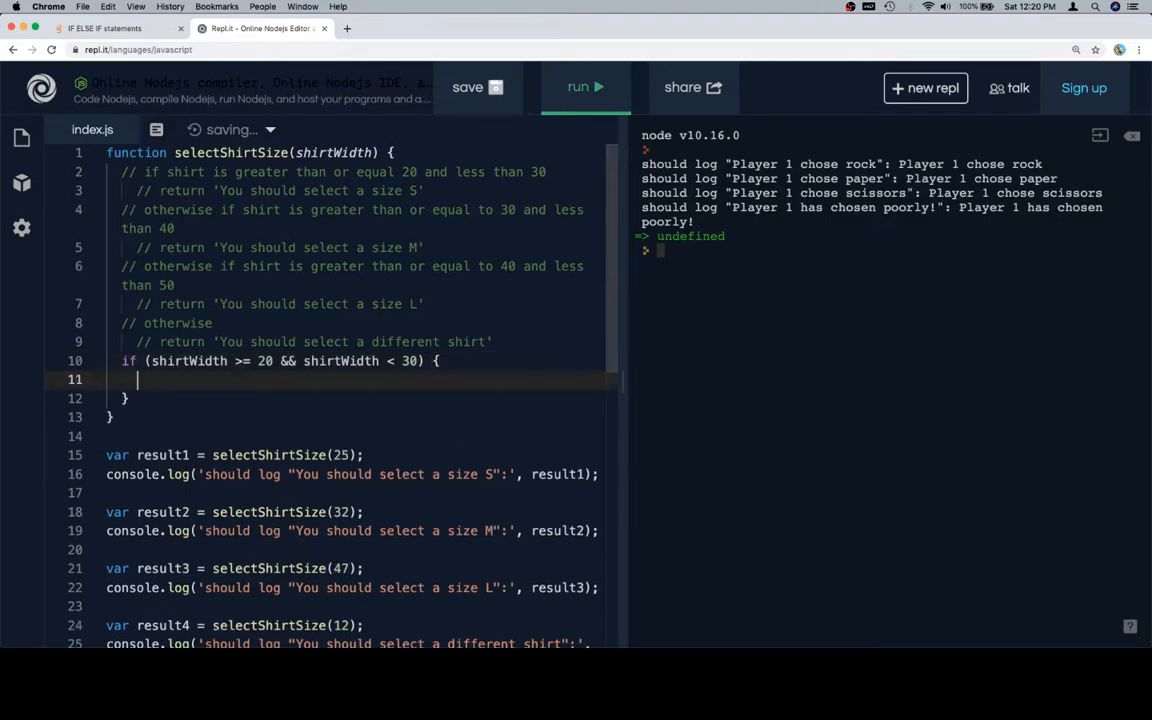
{"action": "type", "text": "return '"}
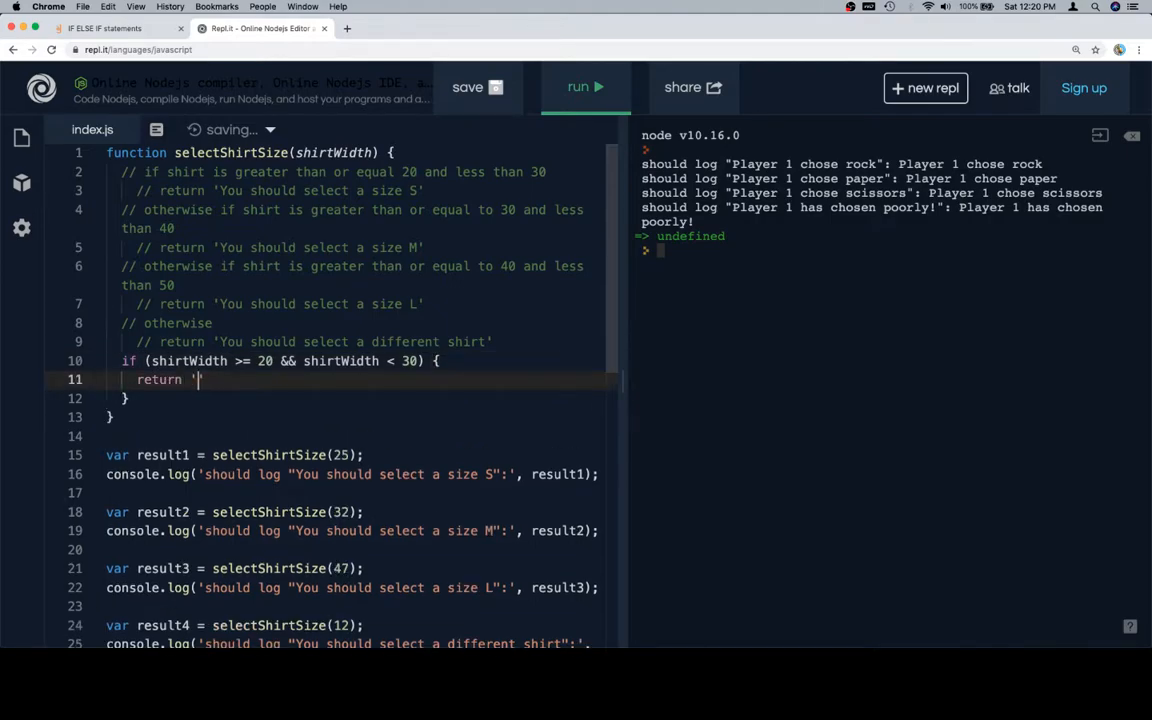
{"action": "type", "text": "You should select"}
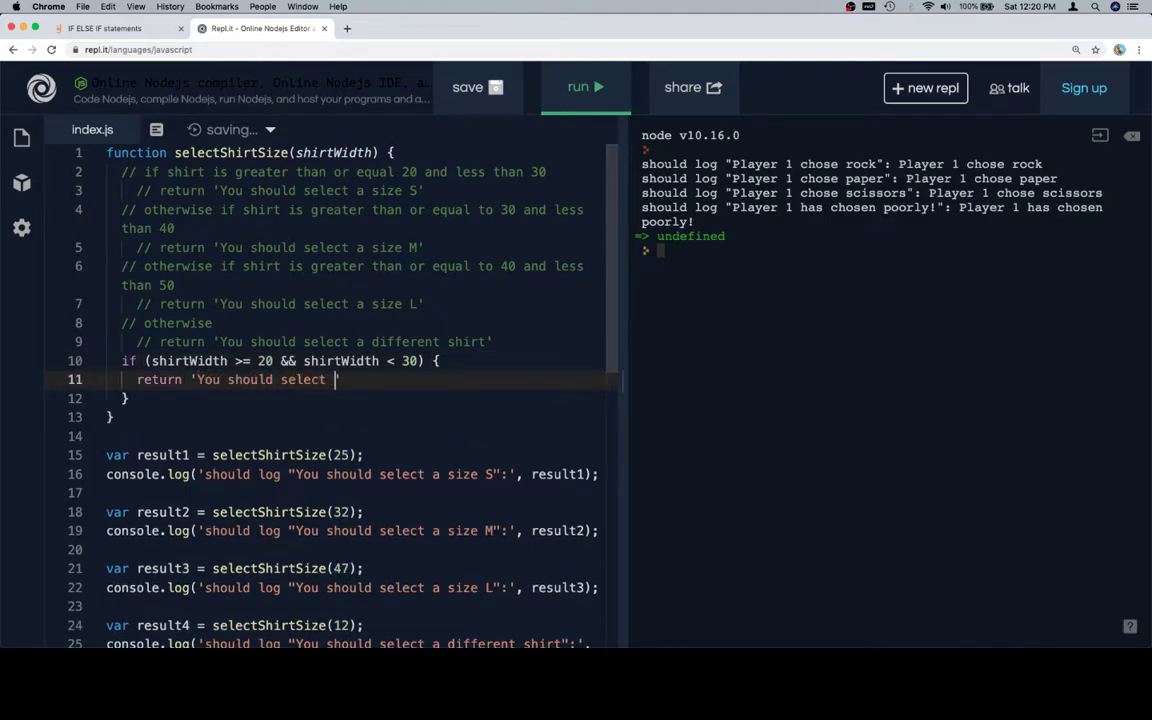
{"action": "type", "text": "a size S';"}
{"action": "left_click", "coordinate": [360, 398]}
{"action": "type", "text": " else"}
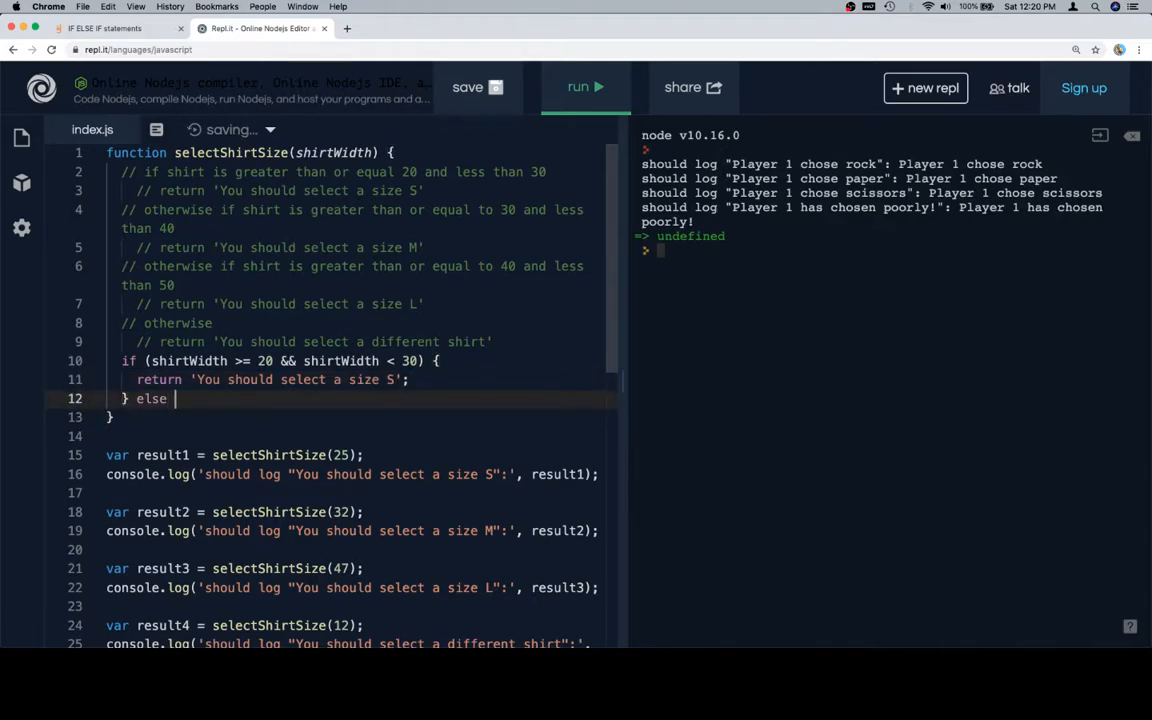
Add an else if for shirtWidth >= 30 && < 40 returning 'You should select a size M'
{"action": "type", "text": "if ()"}
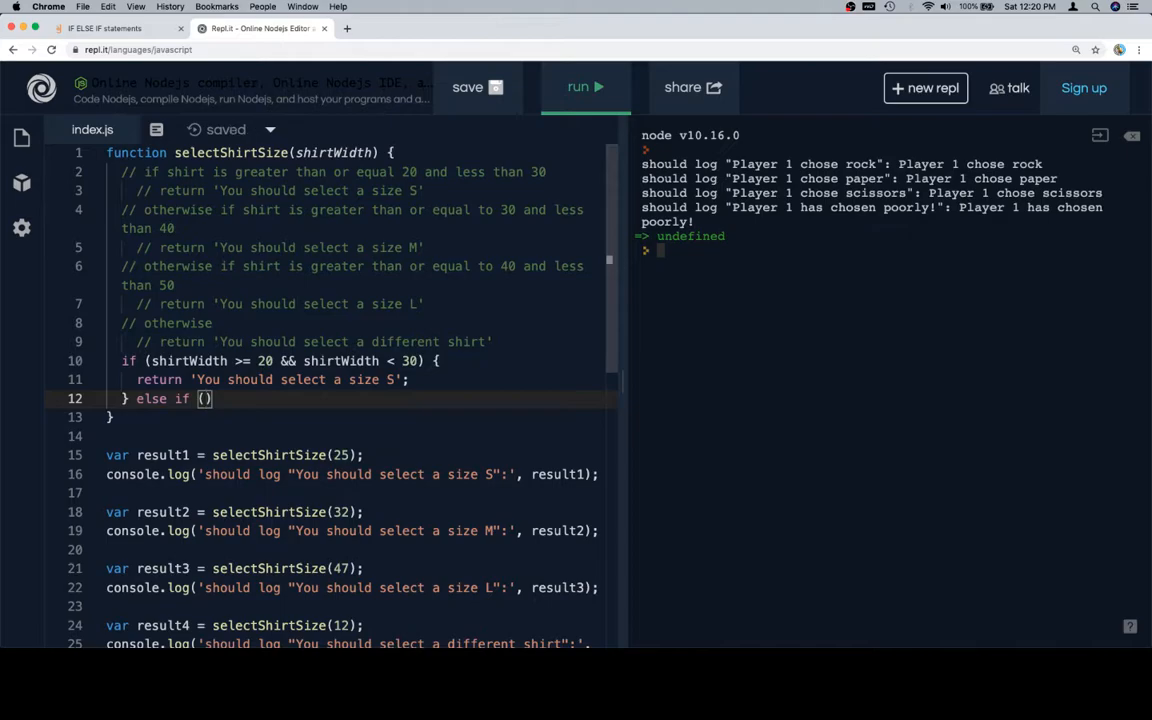
{"action": "type", "text": "shirtWidth>"}
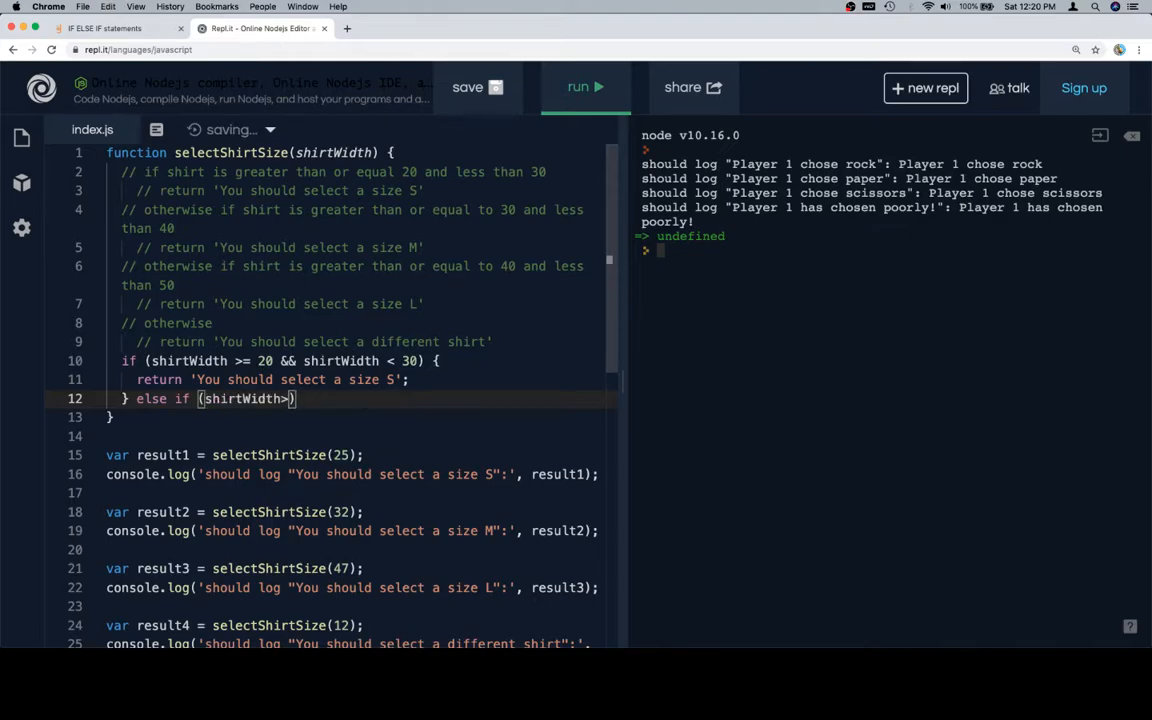
{"action": "type", "text": "= 30"}
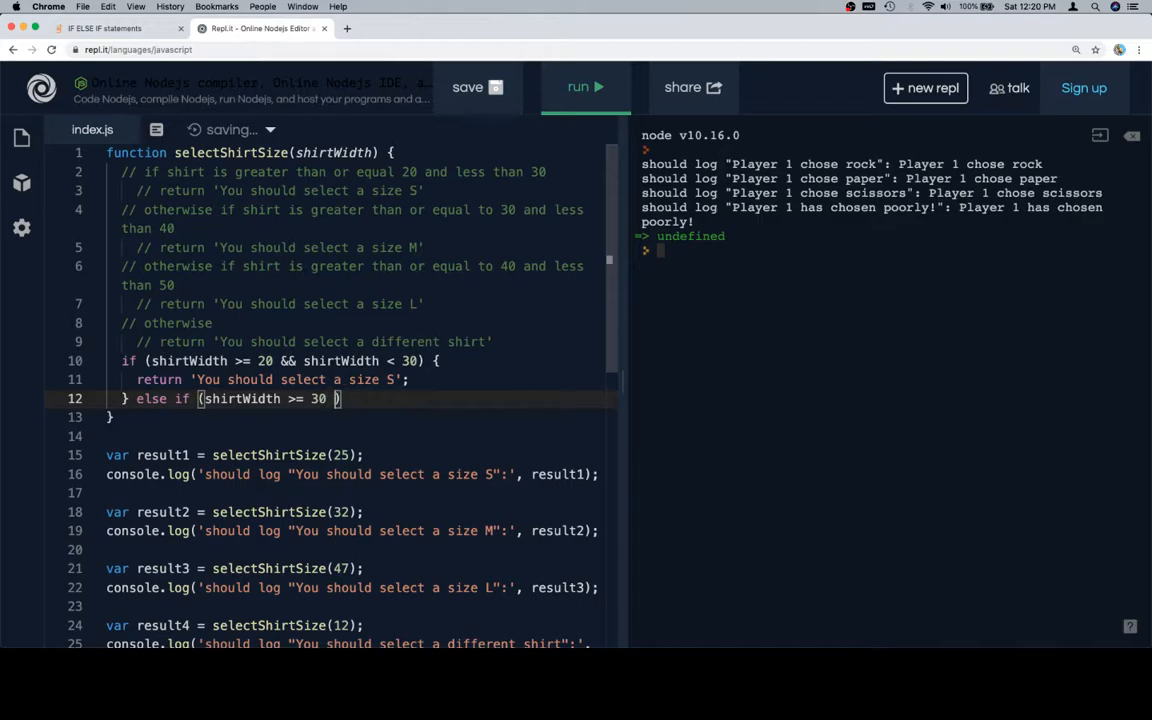
{"action": "type", "text": "&&"}
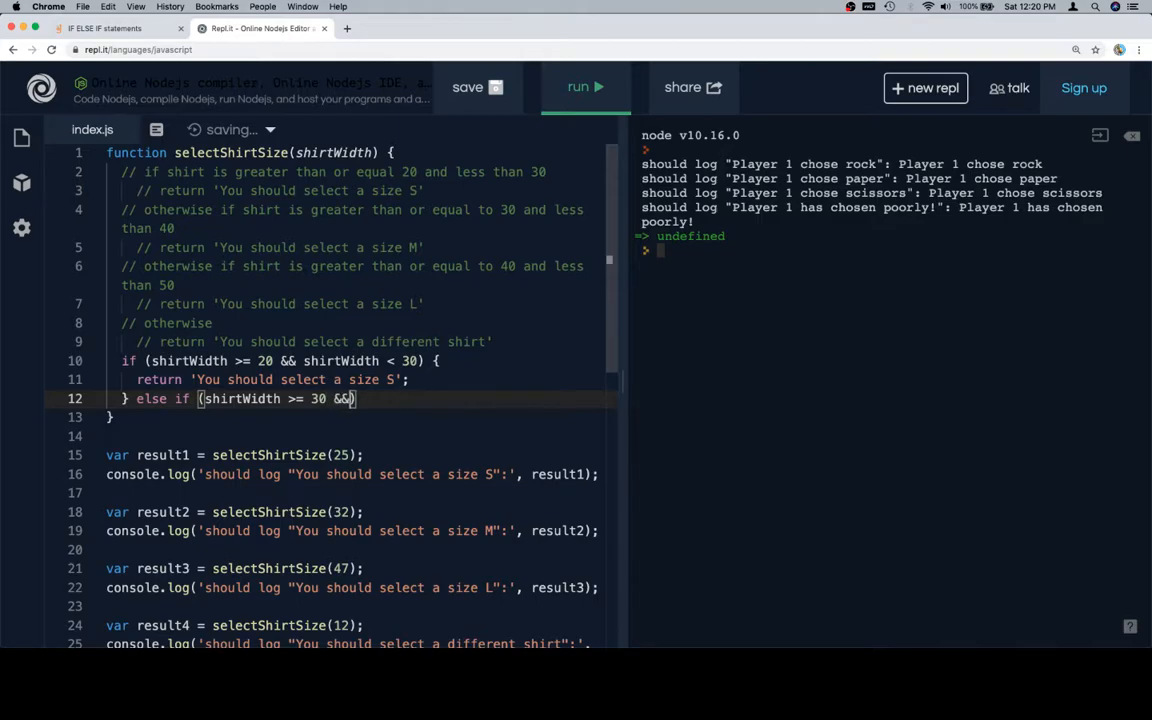
{"action": "type", "text": "shirtWidth <"}
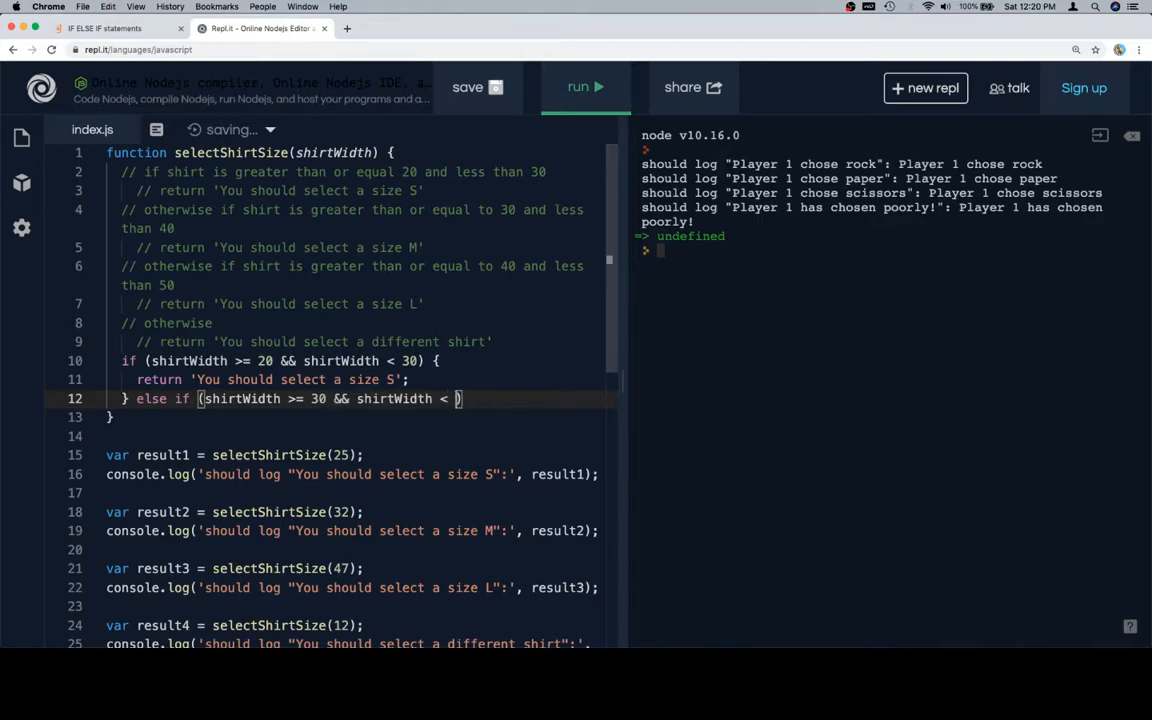
{"action": "type", "text": "40) {"}
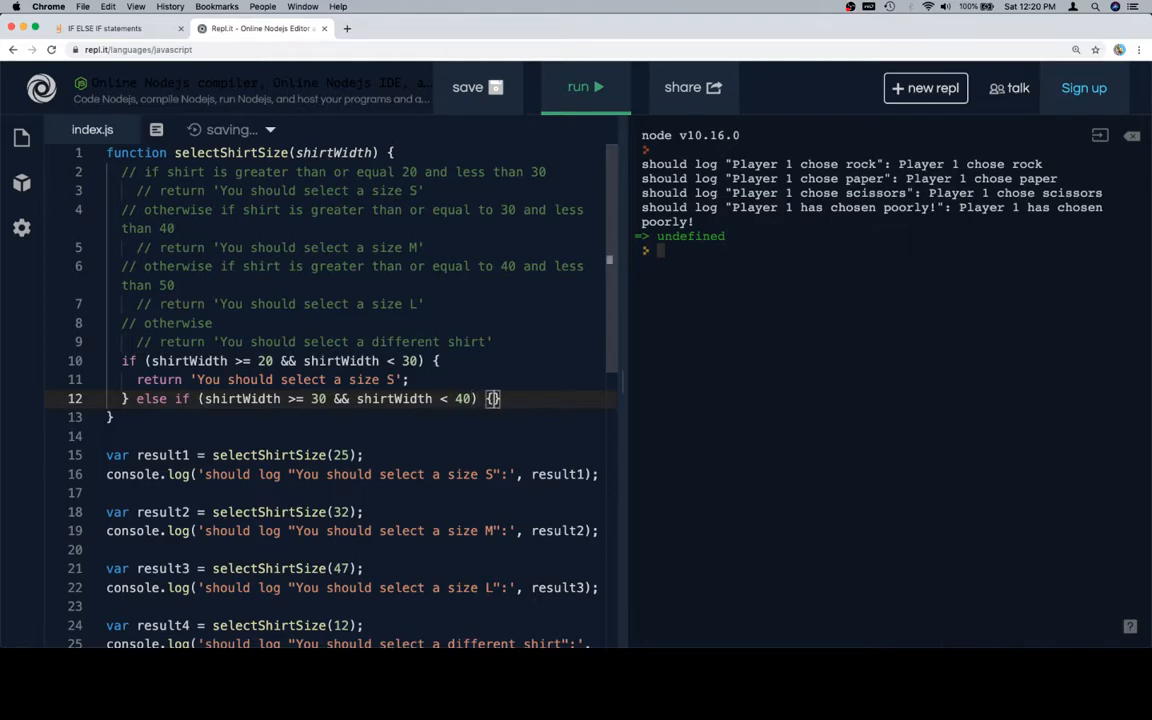
{"action": "type", "text": "return 'Y"}
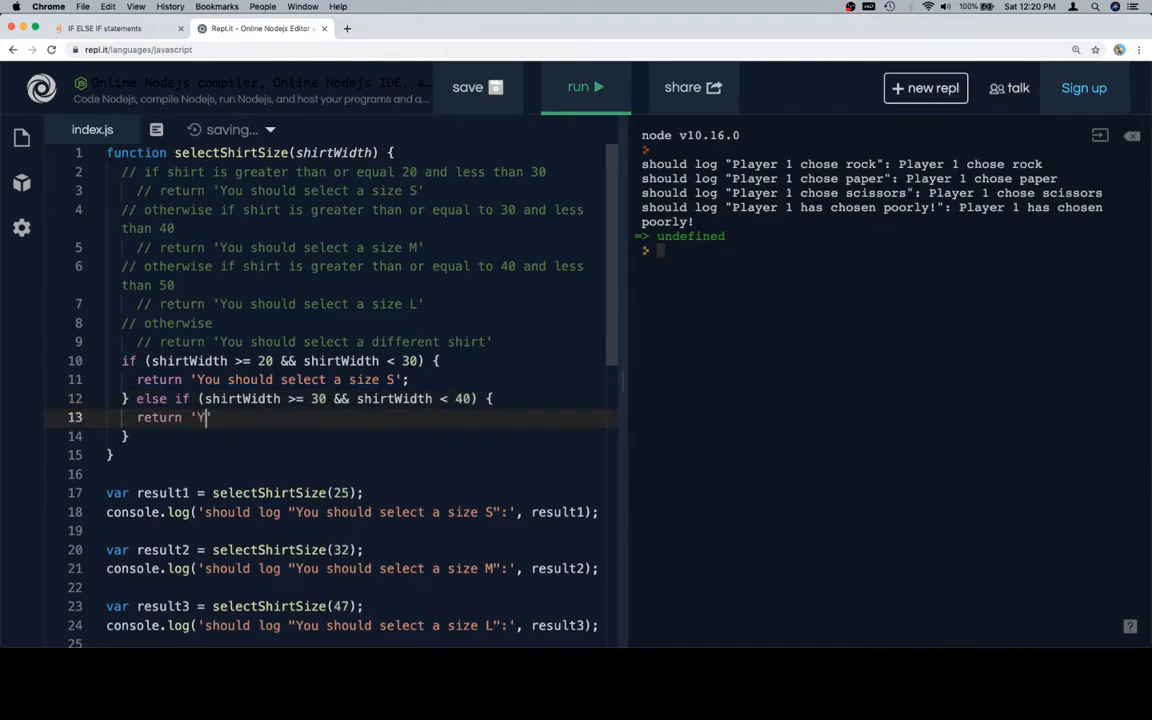
{"action": "type", "text": "ou should select"}
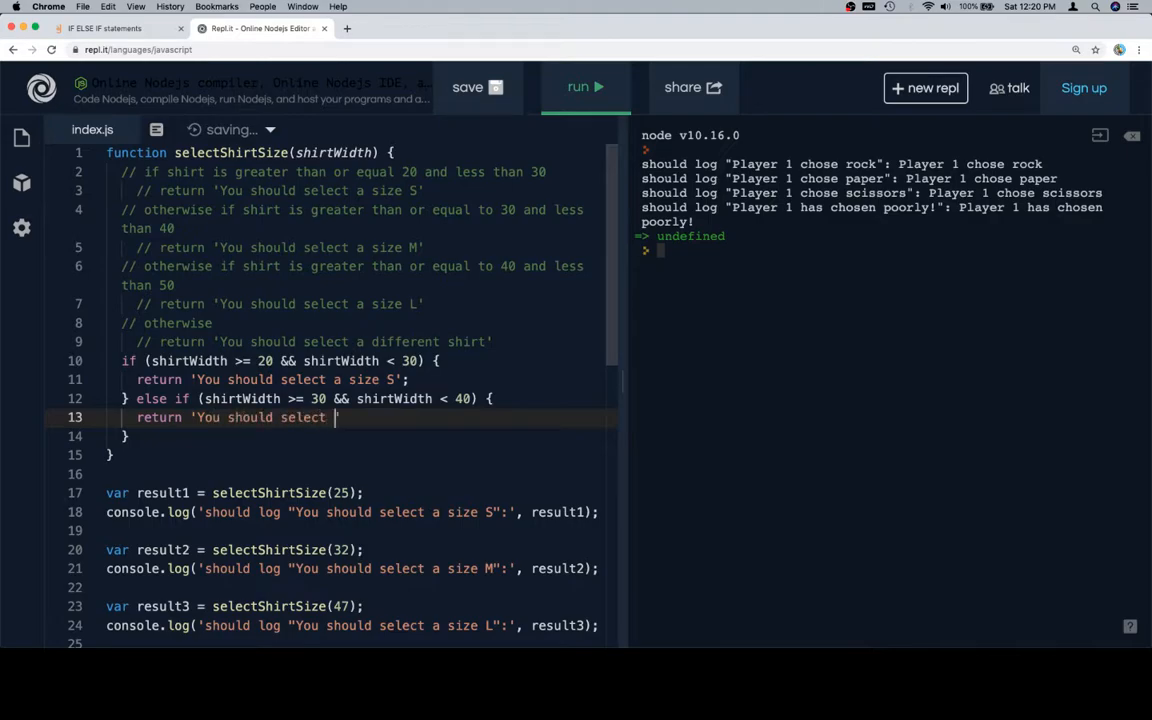
{"action": "type", "text": "a size M';"}
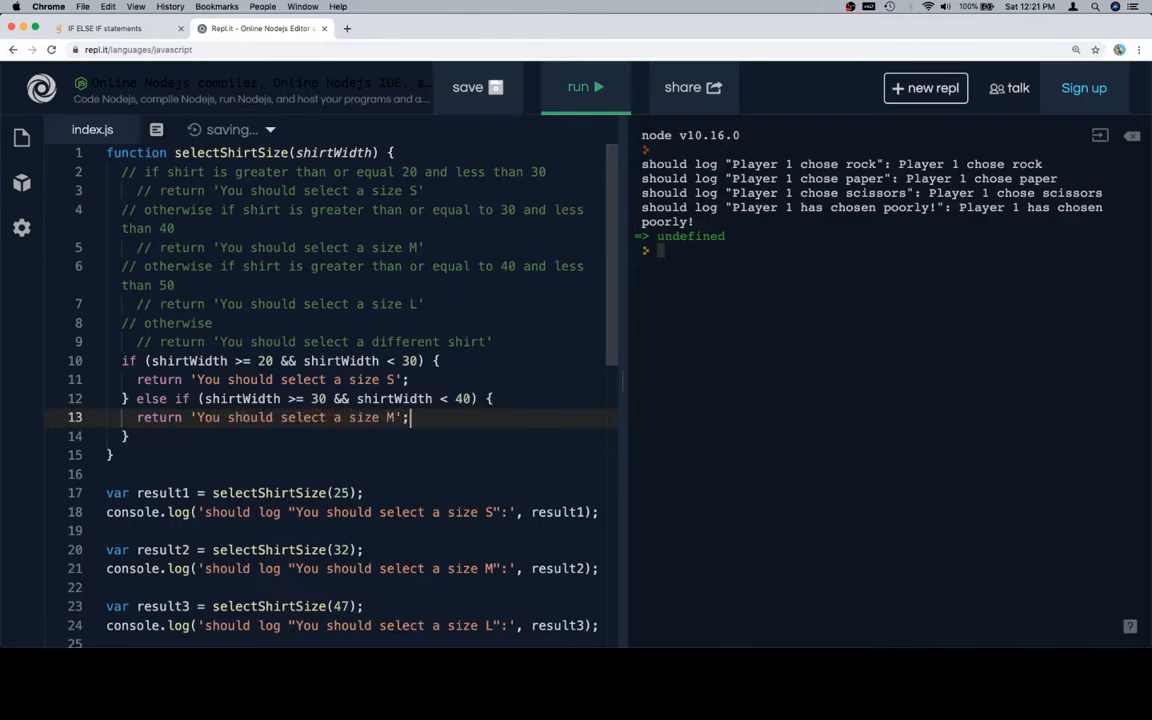
Add an else if for shirtWidth >= 40 && < 50 returning 'You should select a size L'
{"action": "type", "text": "} else if (shirtWidth)"}
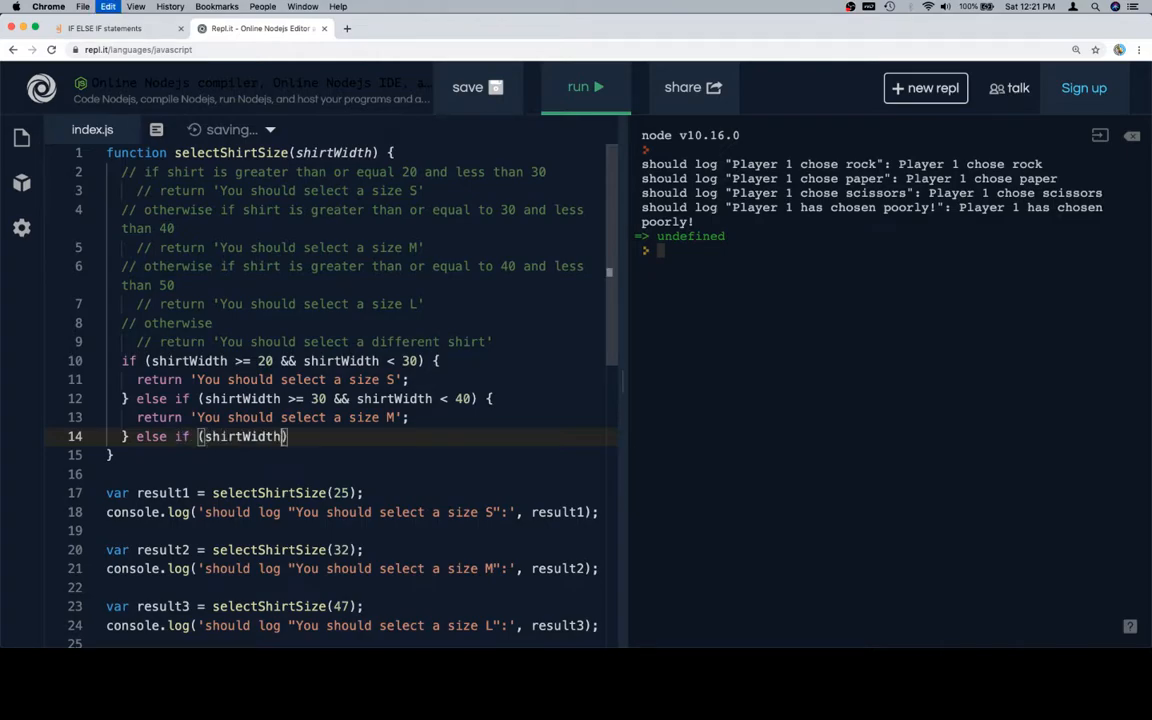
{"action": "type", "text": ">= 40"}
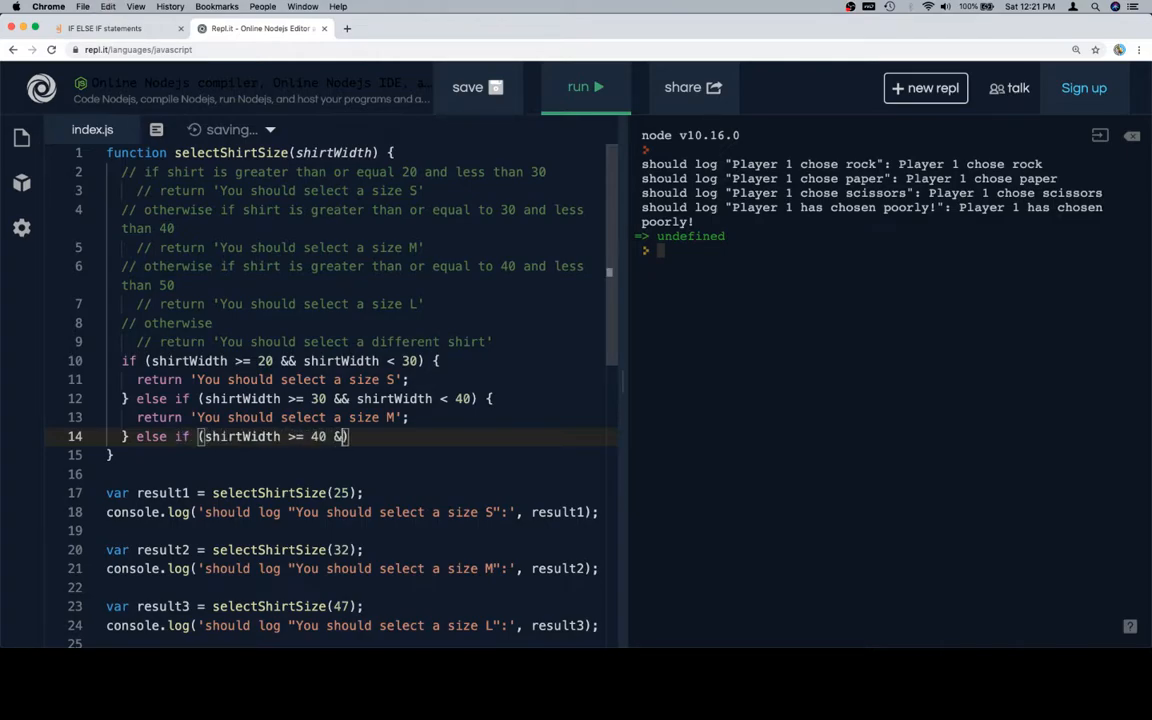
{"action": "type", "text": "& shirtWidth < 50"}
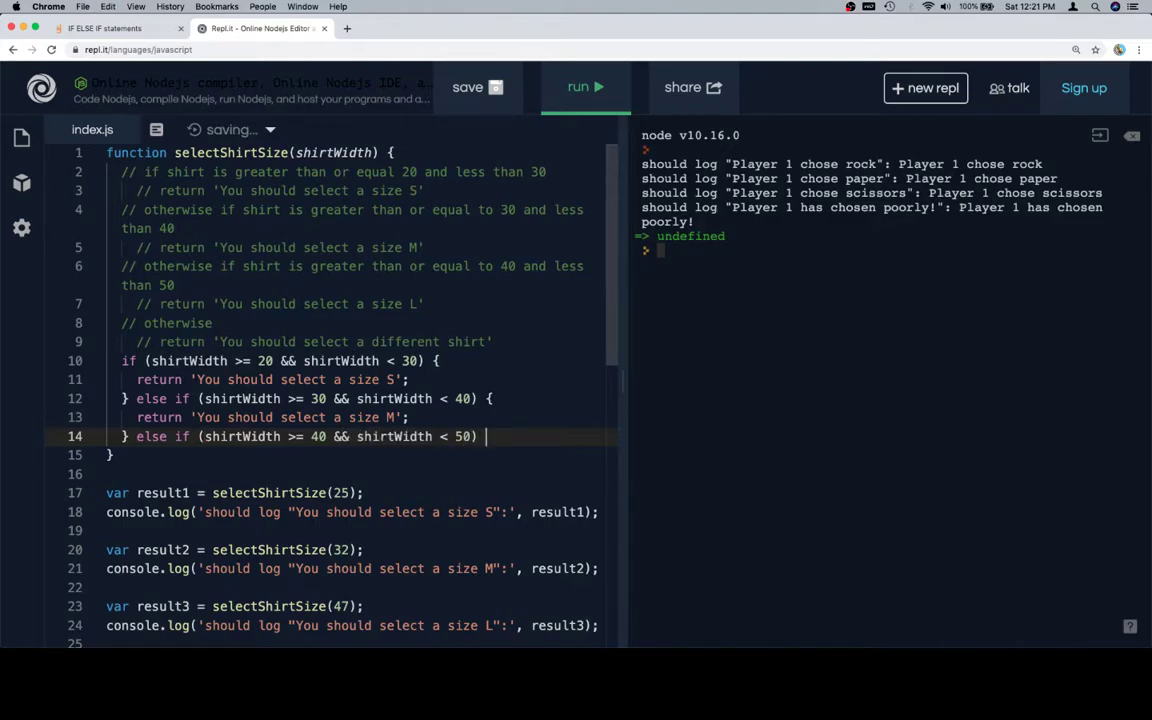
{"action": "type", "text": "{"}
{"action": "type", "text": "return 'You should selec"}
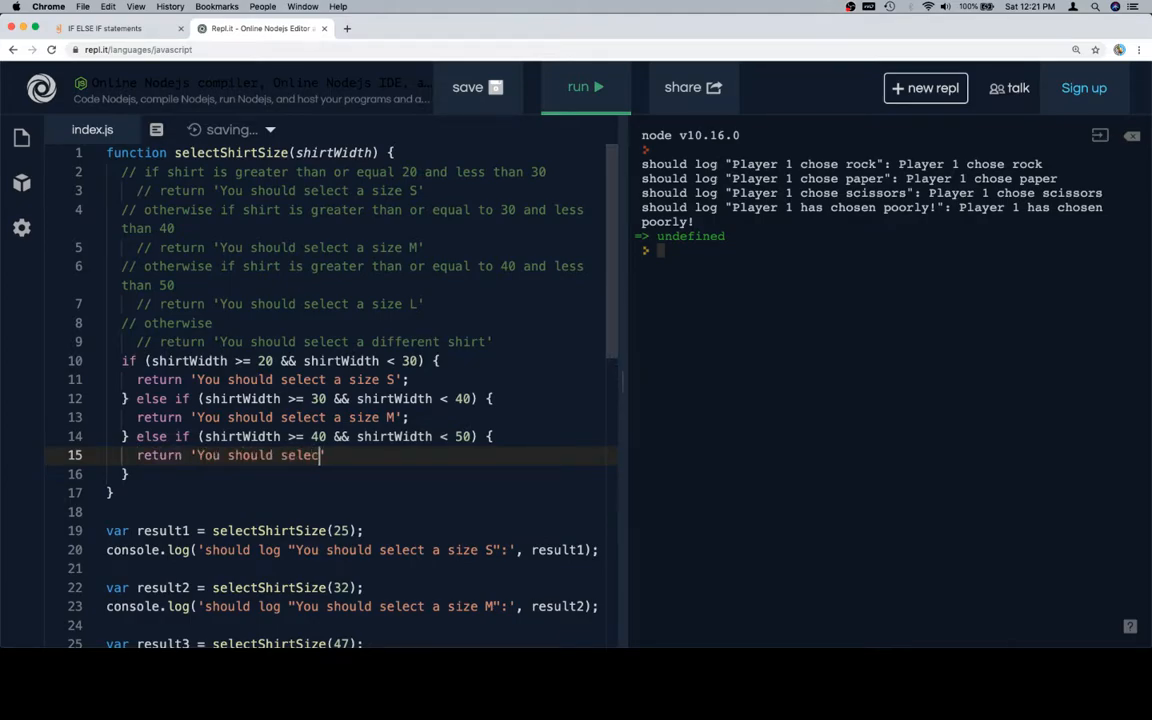
{"action": "type", "text": "t a size L'"}
{"action": "left_click", "coordinate": [357, 474]}
{"action": "type", "text": " else {"}
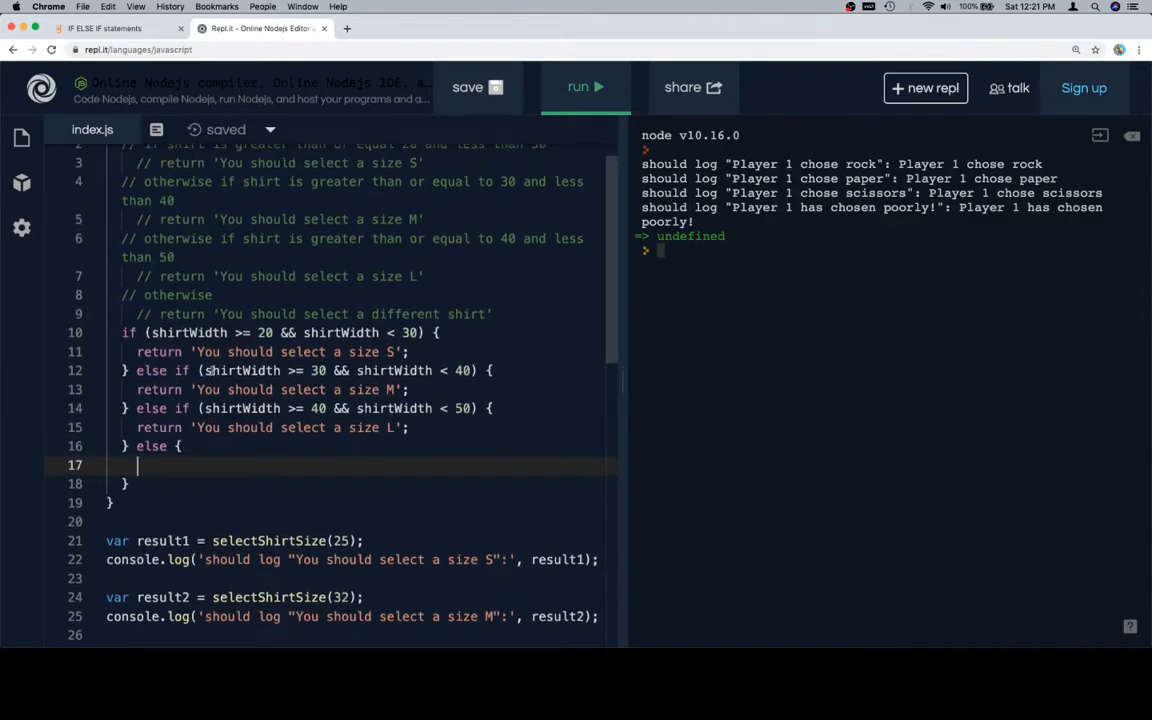
Add the final else returning 'You should select a different shirt'; and check the braces
{"action": "type", "text": "return 'You should select a"}
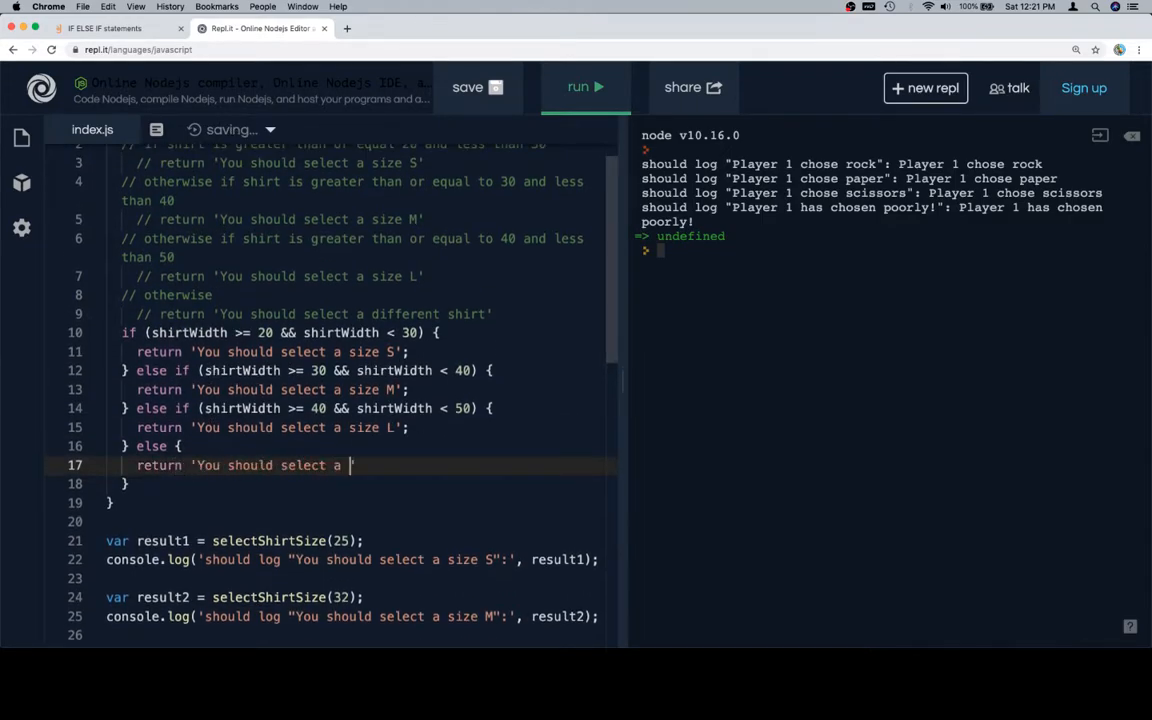
{"action": "type", "text": "different shirt'"}
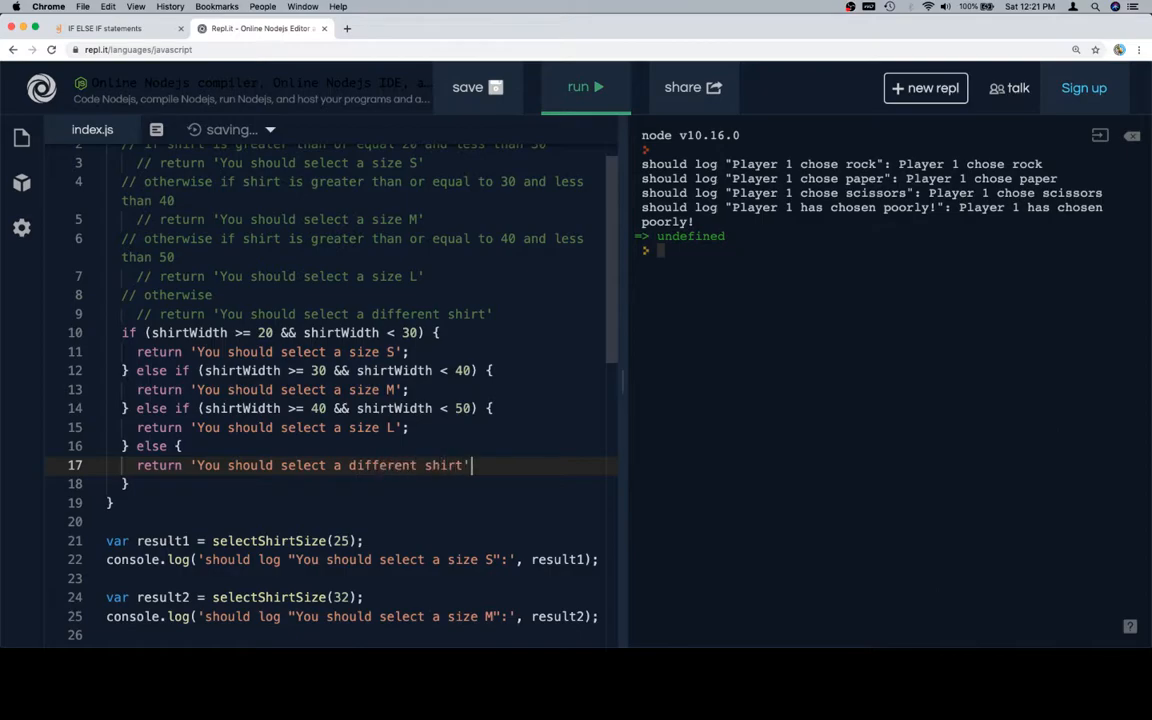
{"action": "type", "text": ";"}
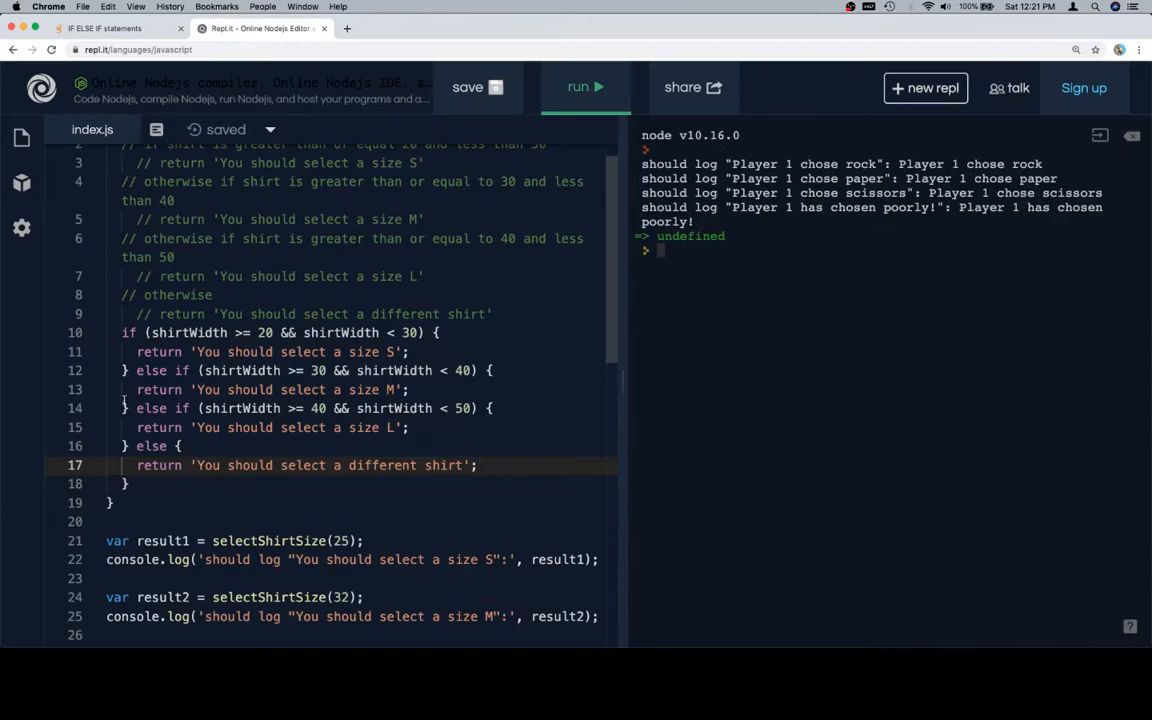
{"action": "mouse_move", "coordinate": [327, 327]}
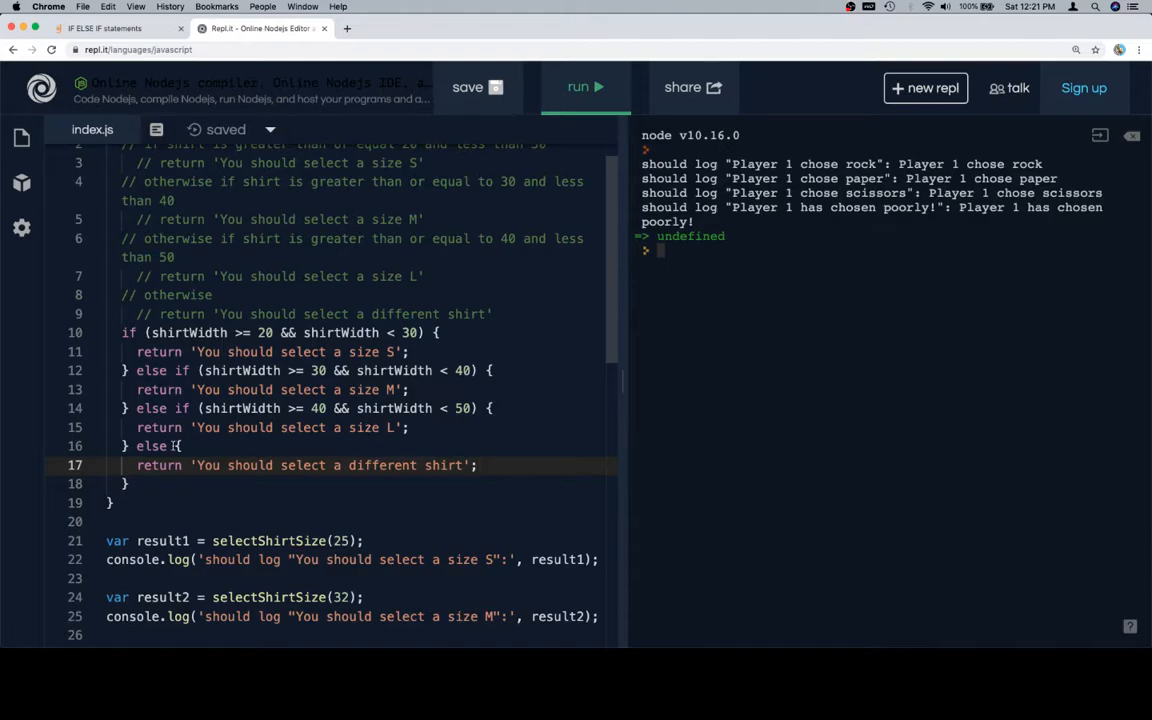
{"action": "left_click", "coordinate": [218, 408]}
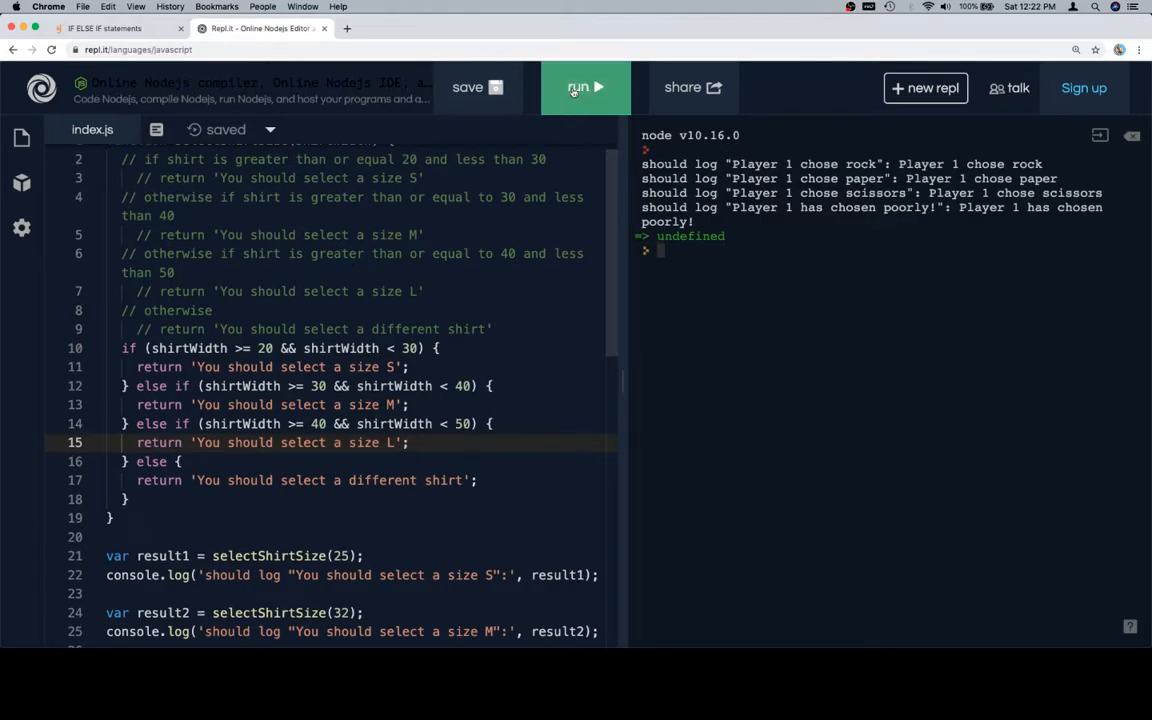
Run the script and verify the console logs S, M, L and two different-shirt messages
{"action": "left_click", "coordinate": [585, 87]}
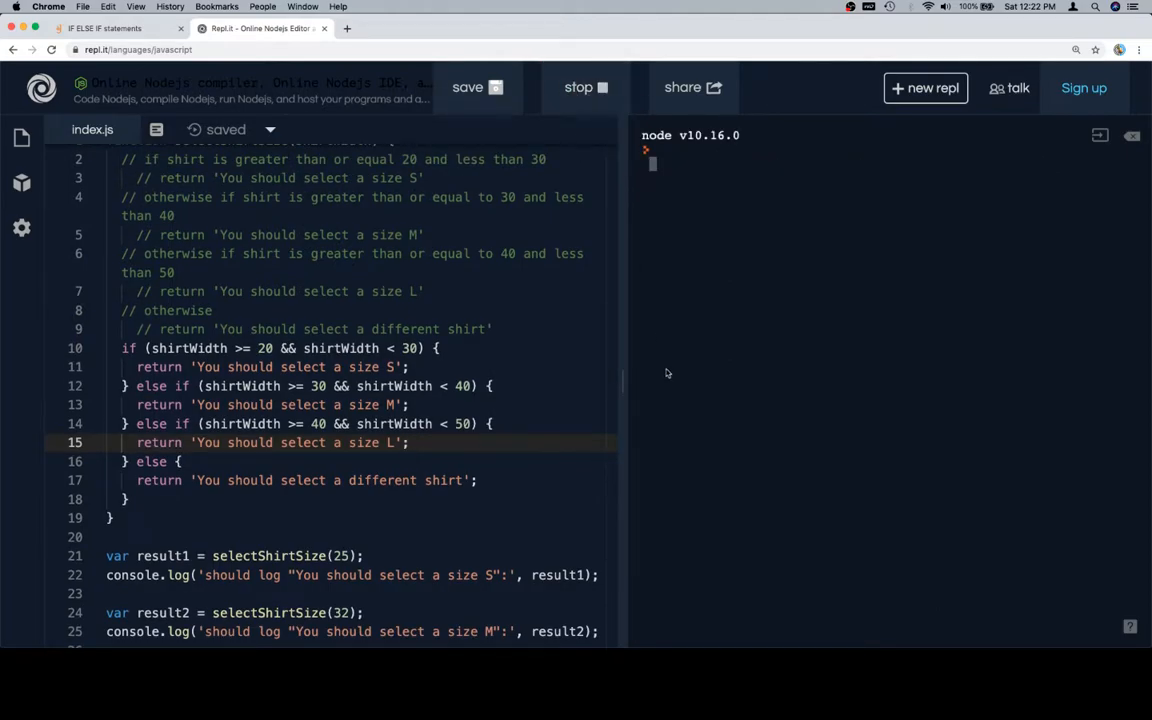
{"action": "left_click", "coordinate": [585, 87]}
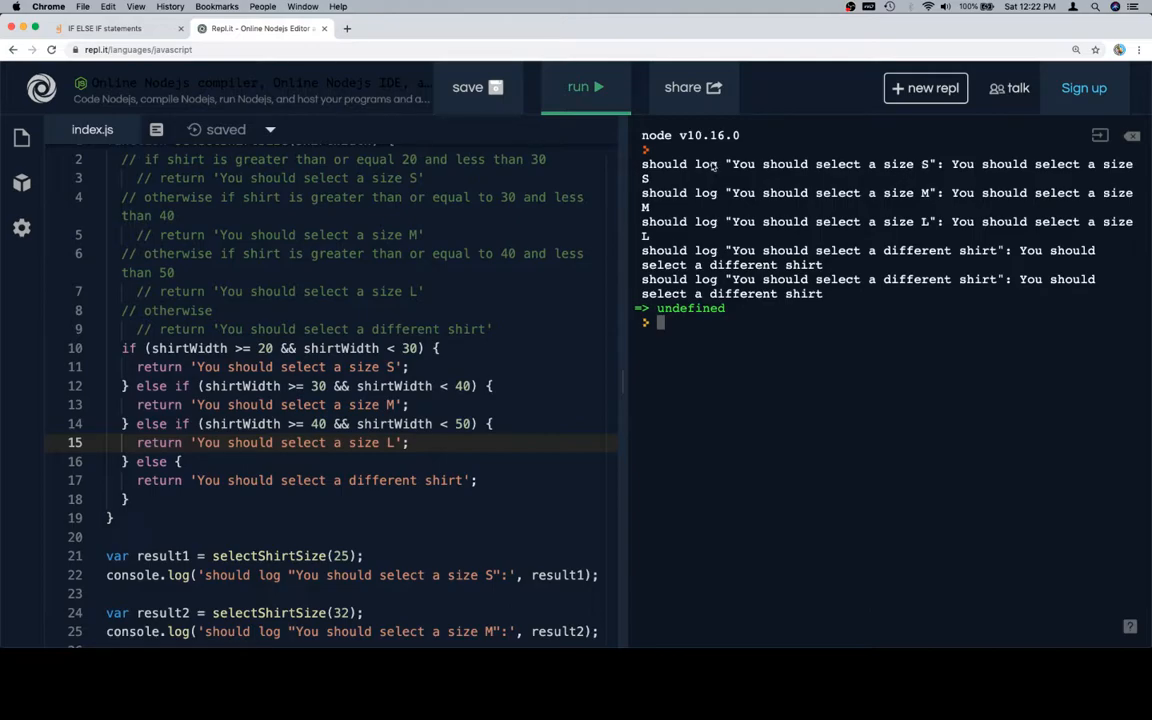
{"action": "mouse_move", "coordinate": [760, 265]}
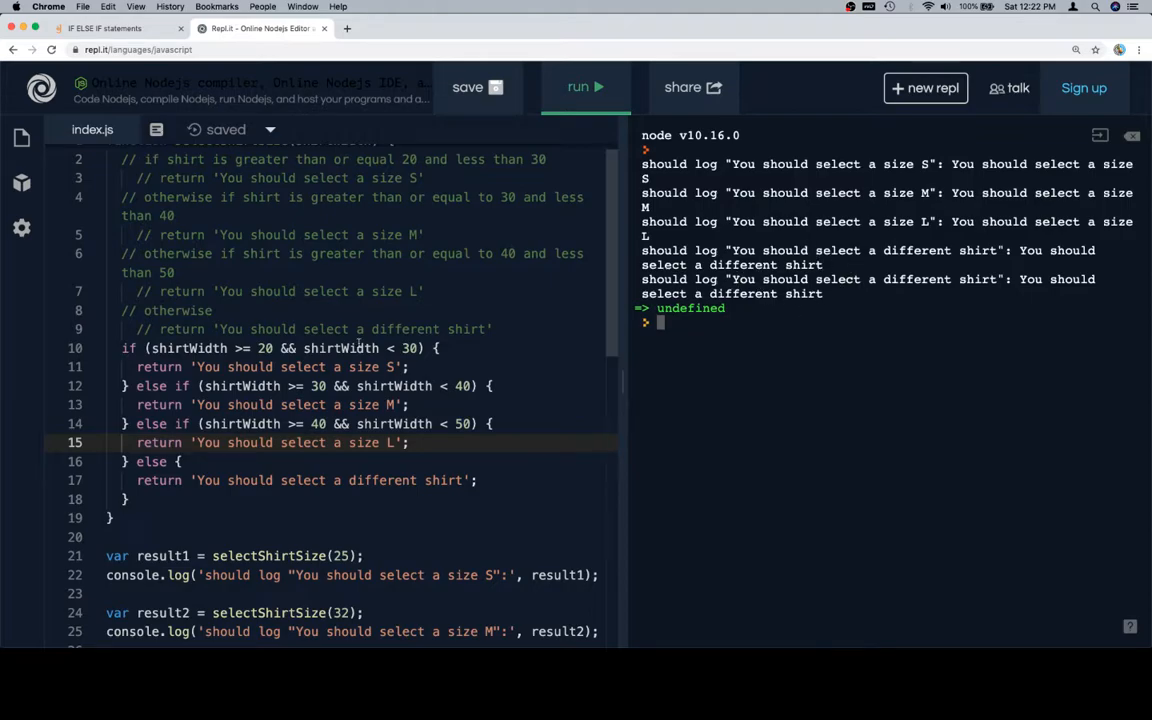
{"action": "scroll", "scroll_direction": "down", "scroll_amount": 3}
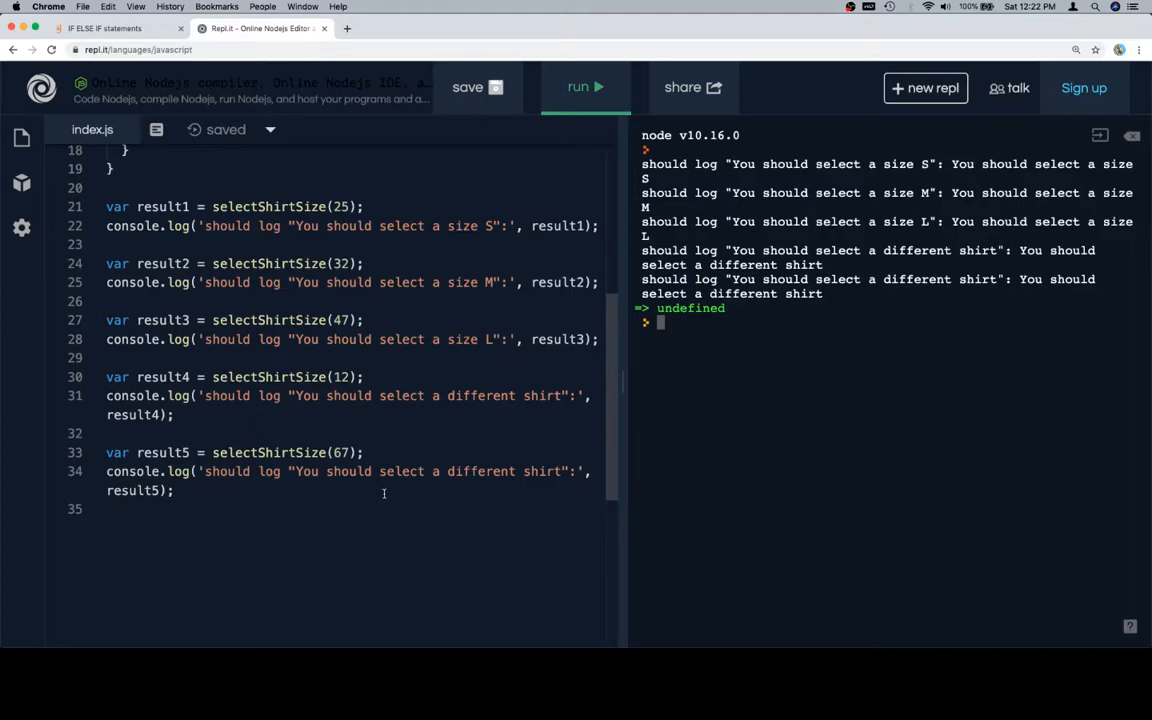
{"action": "scroll", "scroll_direction": "up", "scroll_amount": 3}
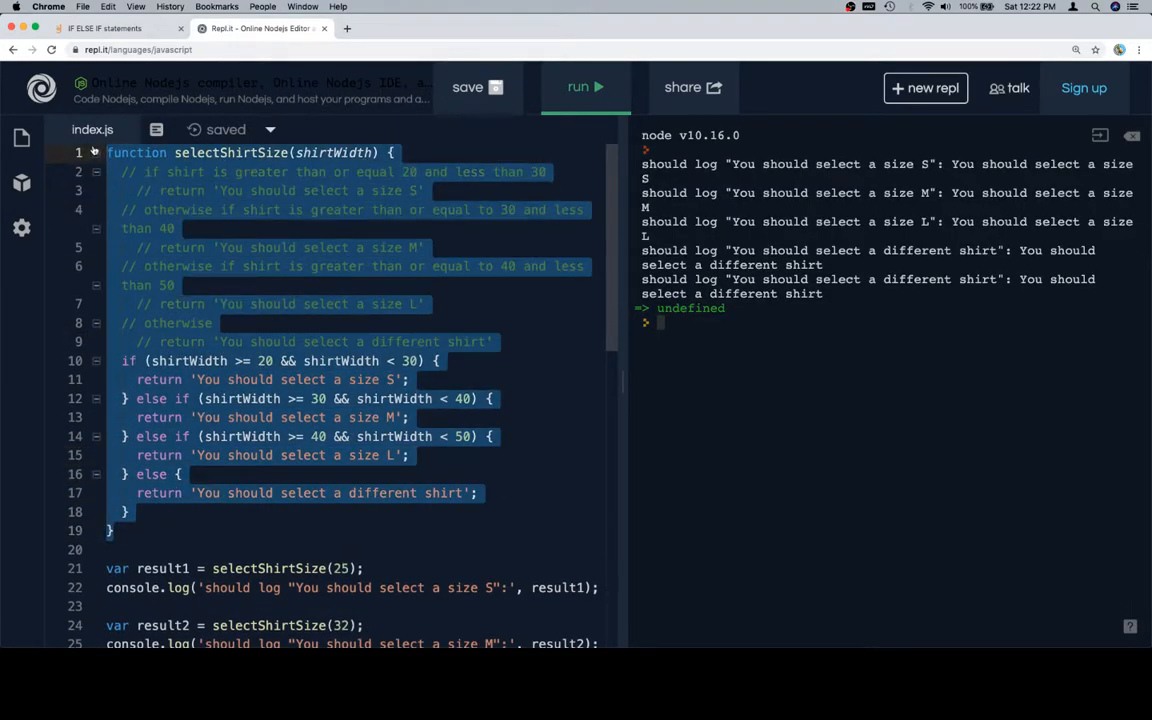
Paste selectShirtSize into the Galvanize Learn exercise and run the tests so all five pass
{"action": "left_click", "coordinate": [105, 28]}
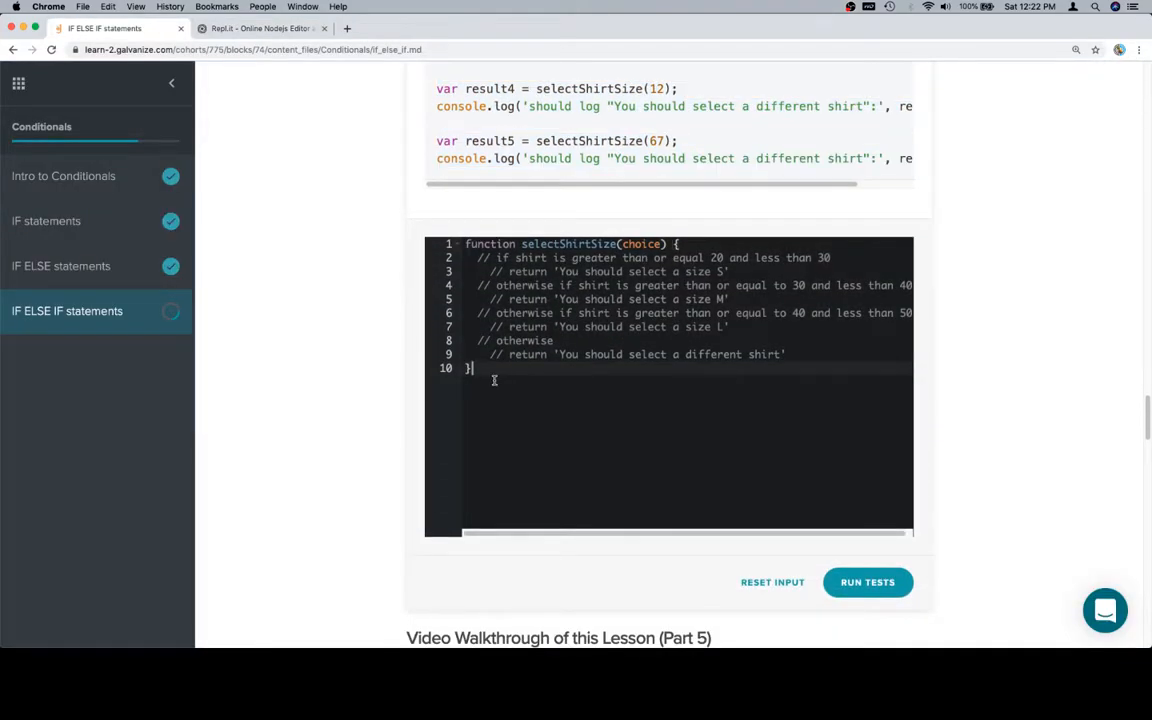
{"action": "left_click", "coordinate": [867, 582]}
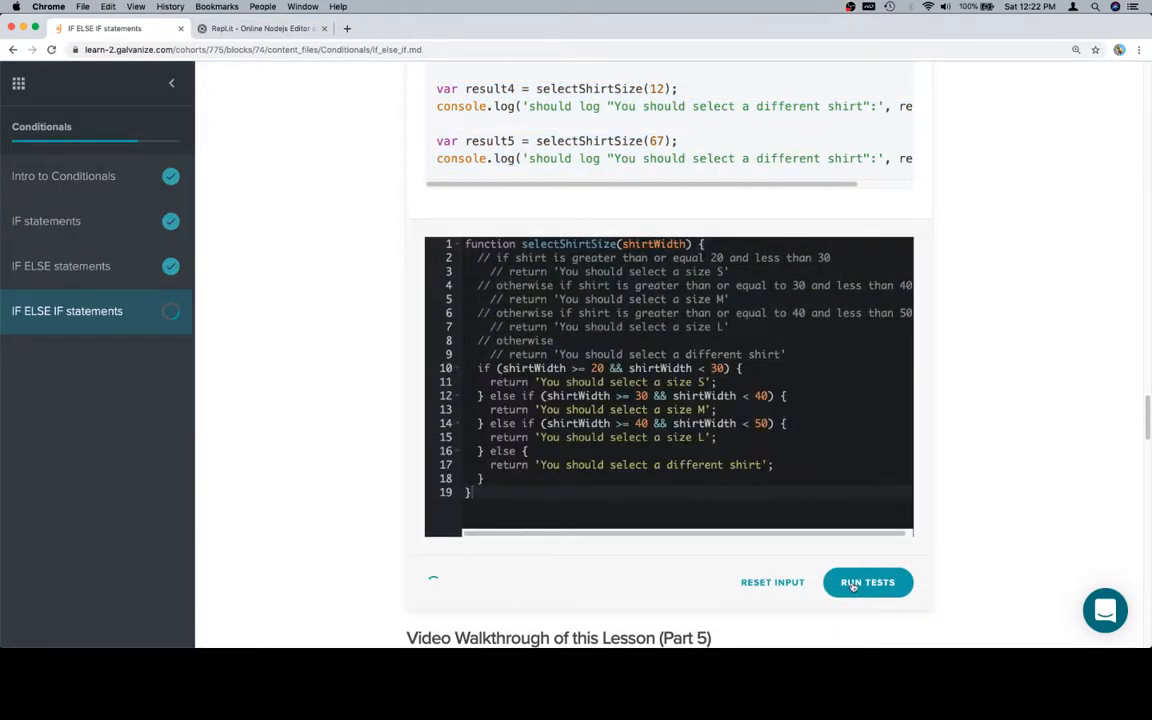
{"action": "left_click", "coordinate": [867, 582]}
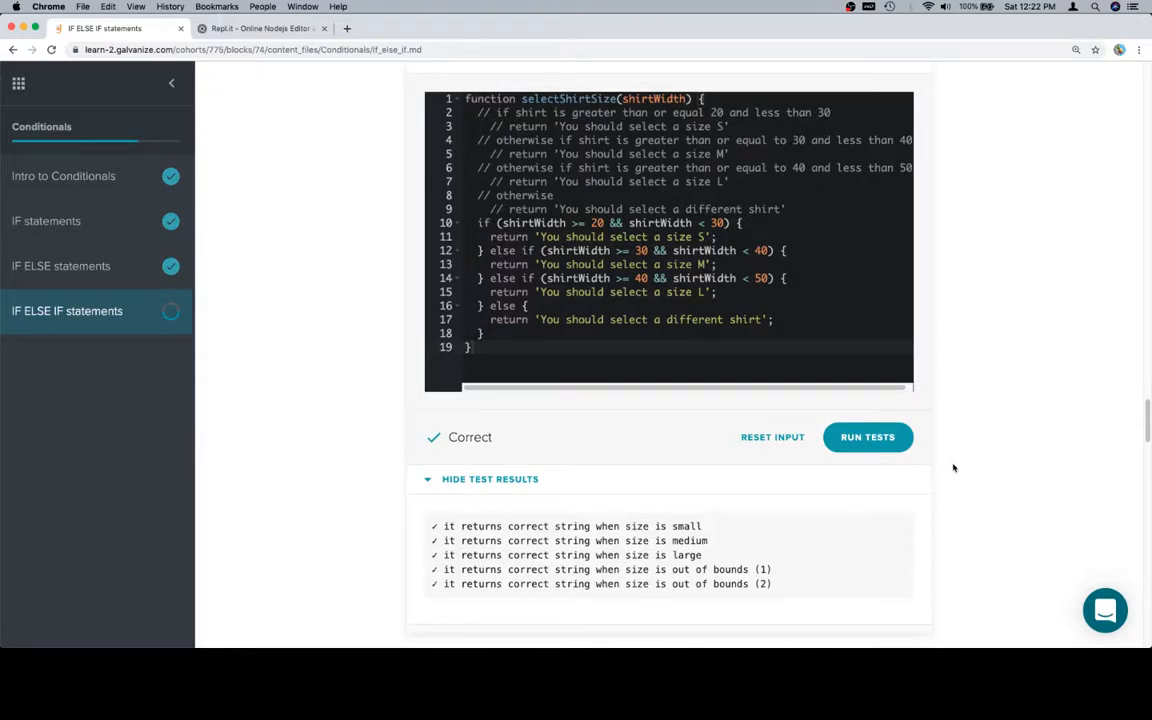